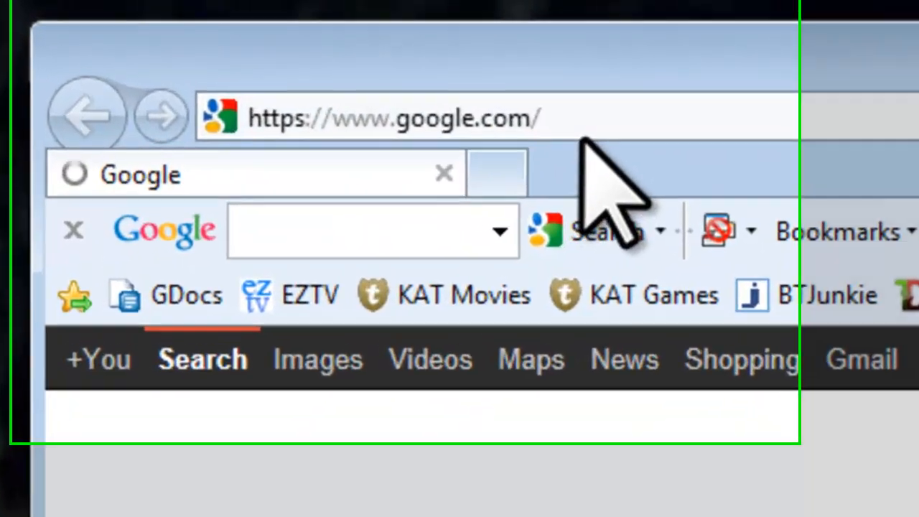
Step: Download the Audacity 1.3.14 Windows installer from audacity.sourceforge.net and run it
click(392, 118)
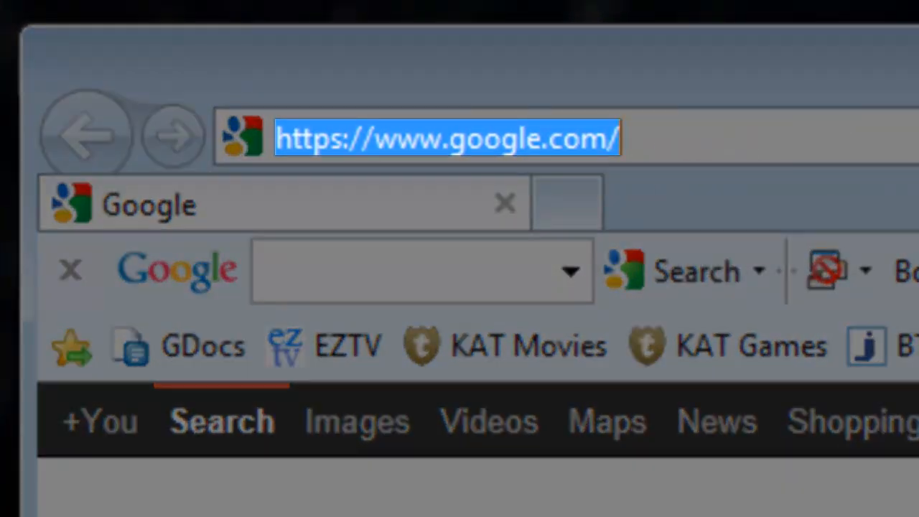
text(audacity.sourceforge.net)
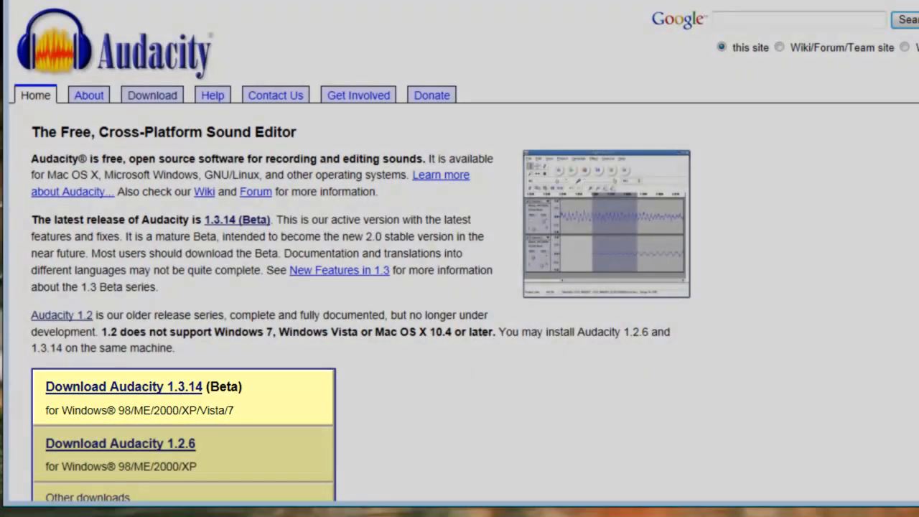
click(152, 94)
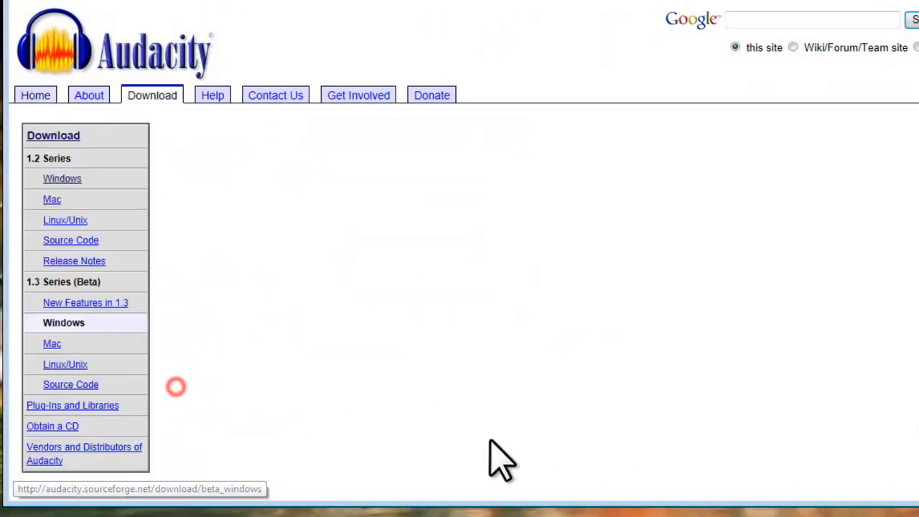
click(63, 323)
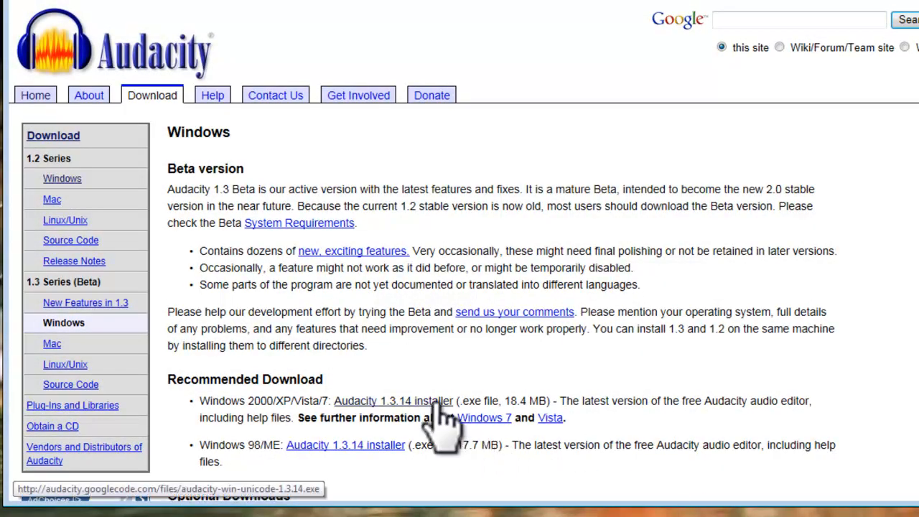
click(394, 400)
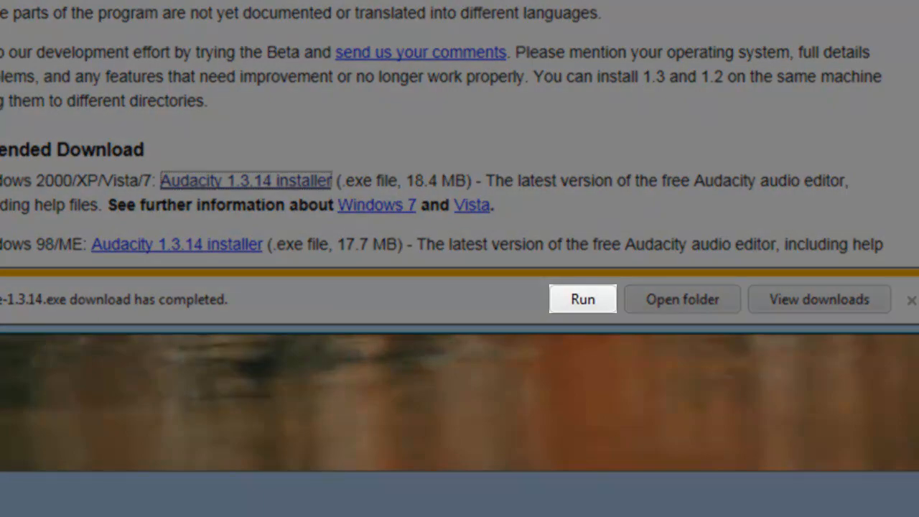
click(583, 299)
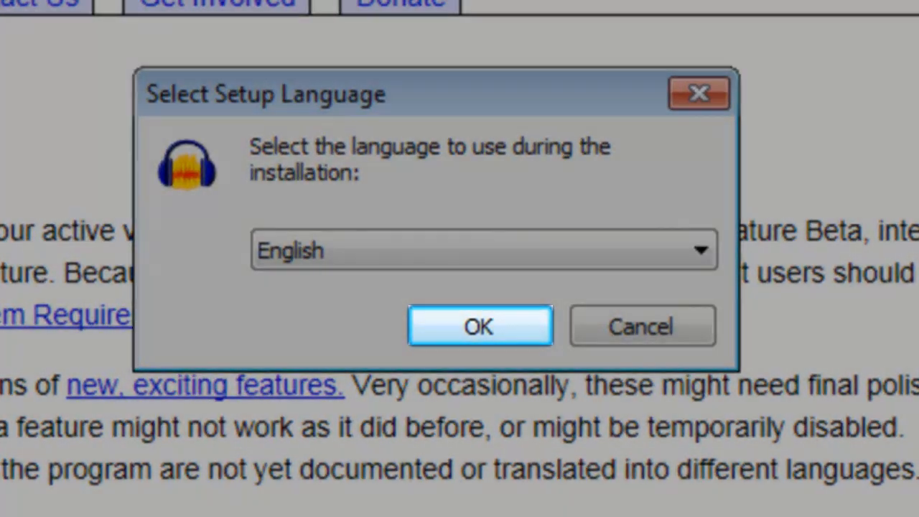
Step: Install Audacity 1.3 Beta in English to the default folder with a desktop icon, unchecking Launch Audacity
click(479, 325)
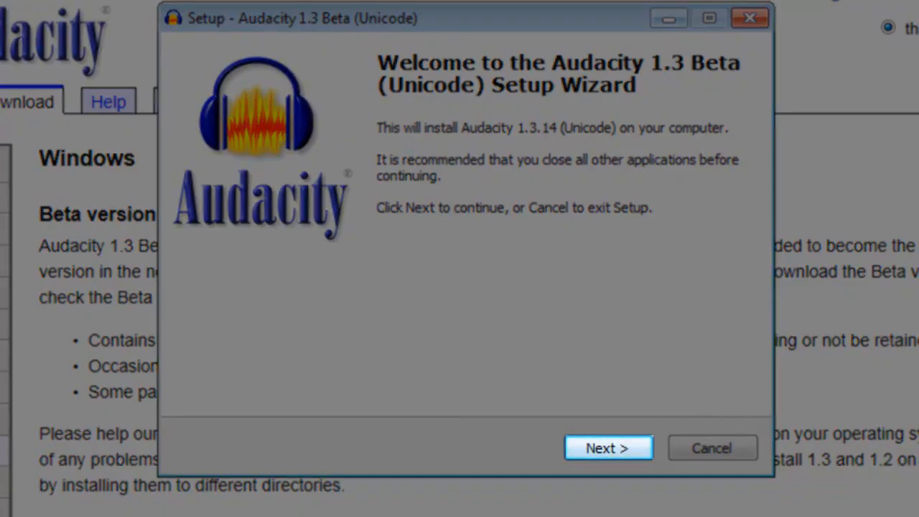
click(608, 448)
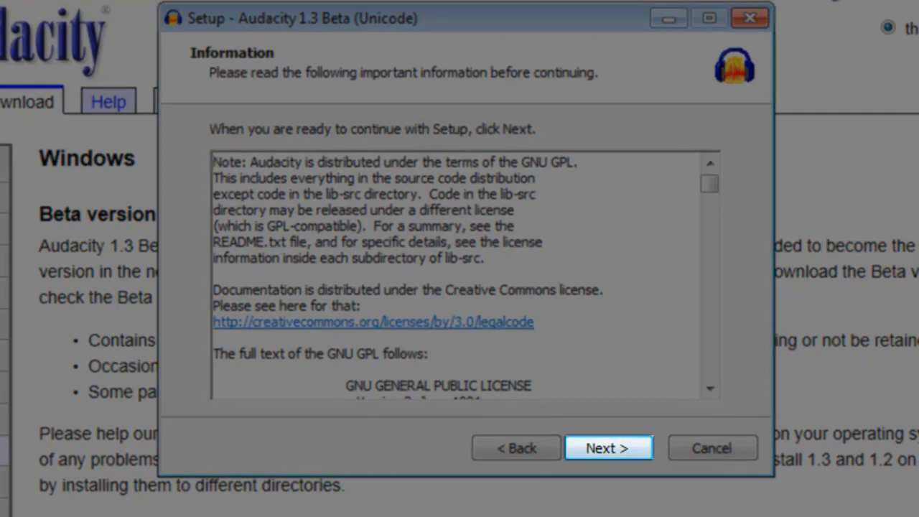
click(608, 448)
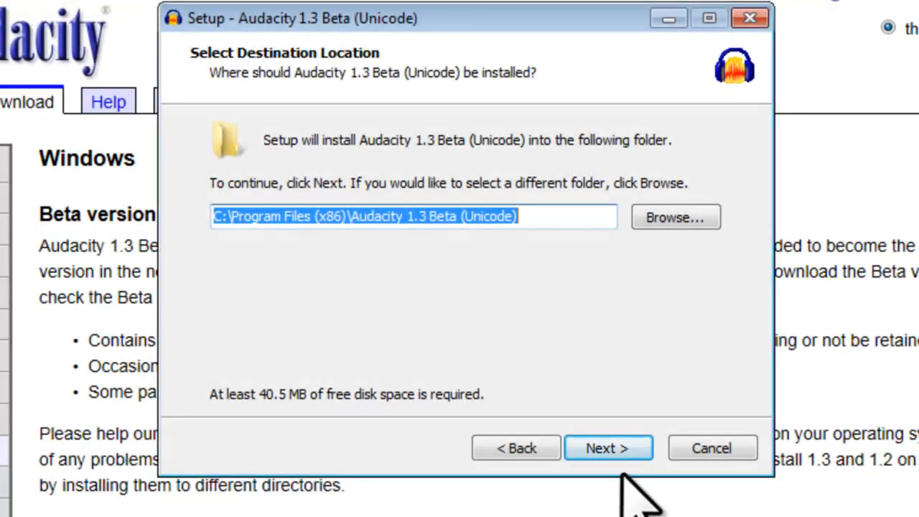
click(608, 447)
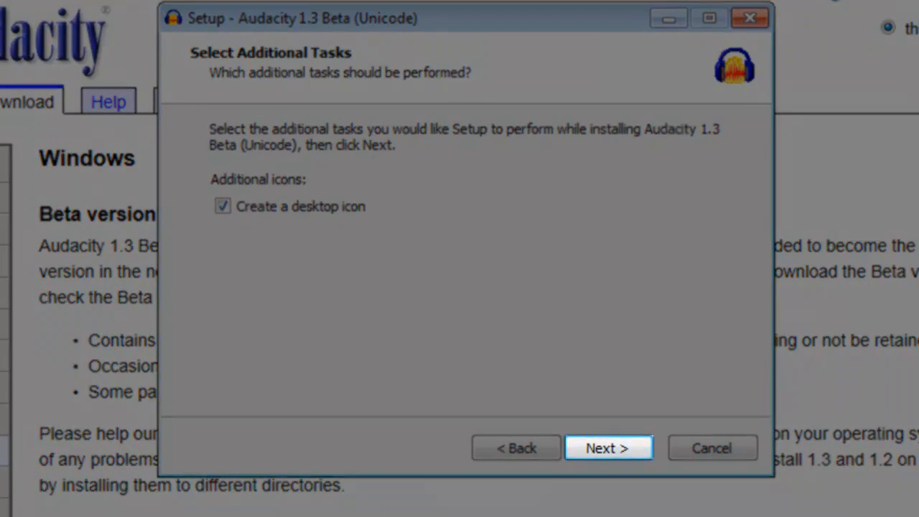
click(609, 448)
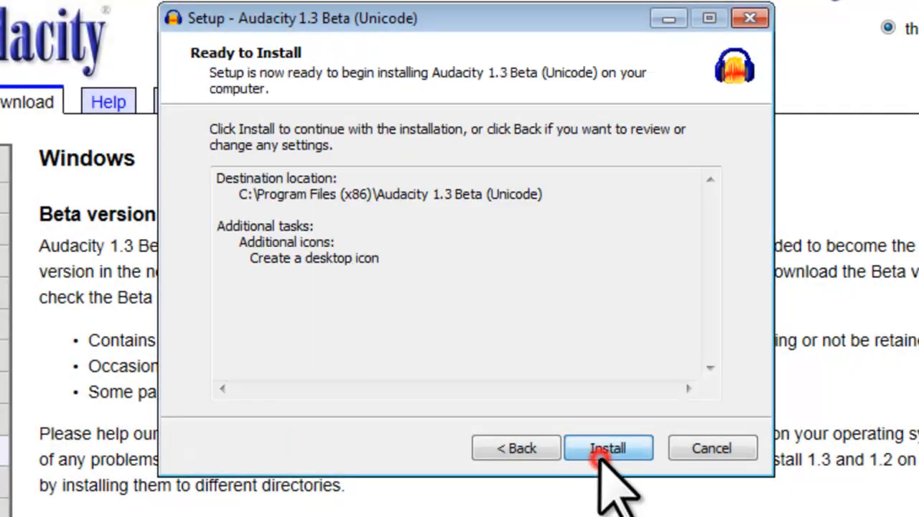
click(609, 449)
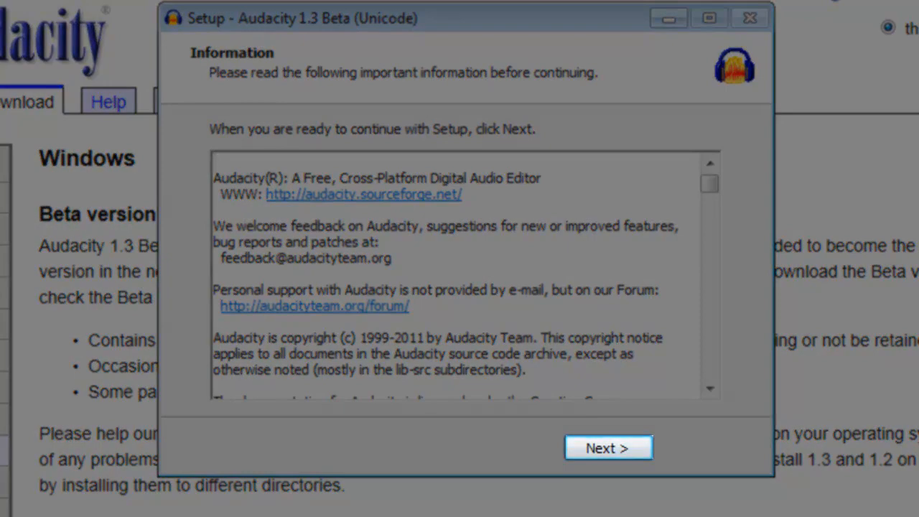
click(609, 447)
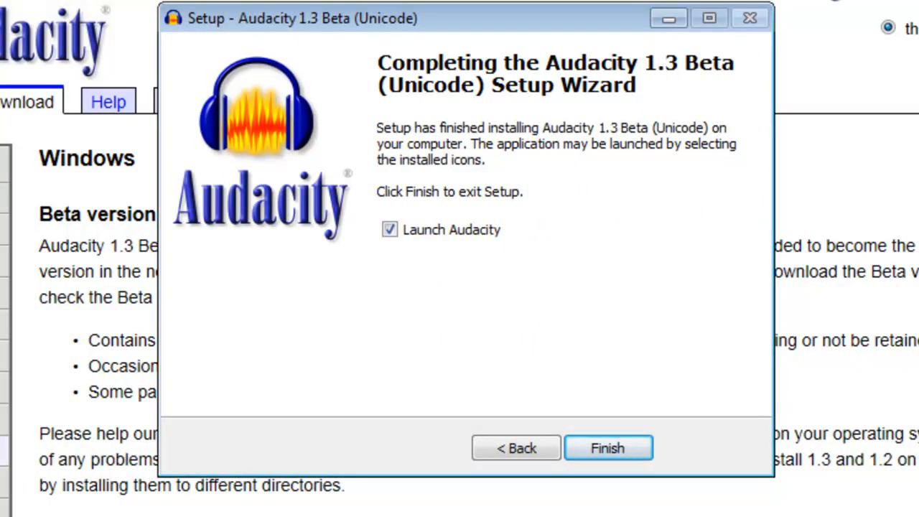
click(389, 229)
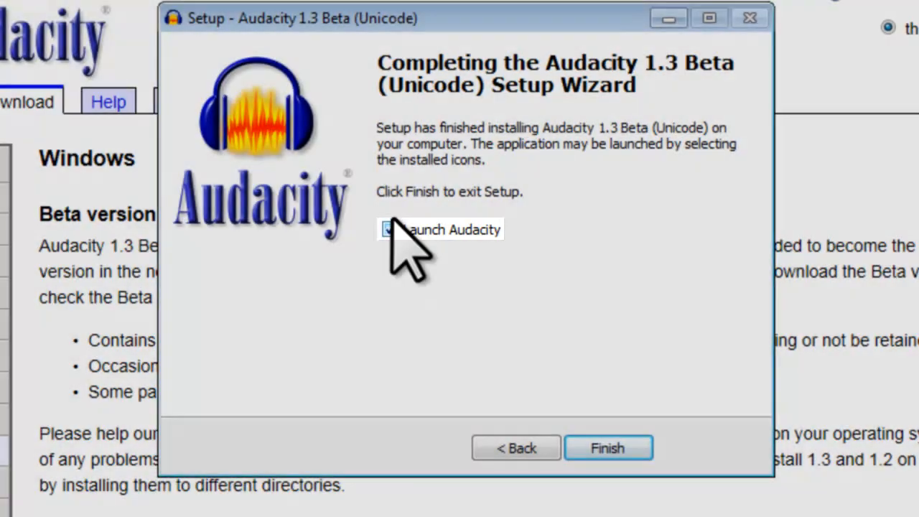
click(390, 229)
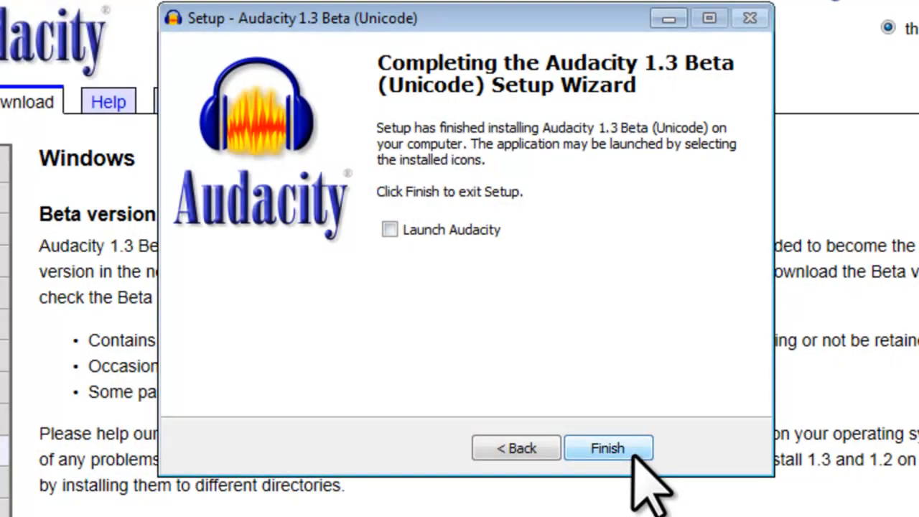
click(608, 448)
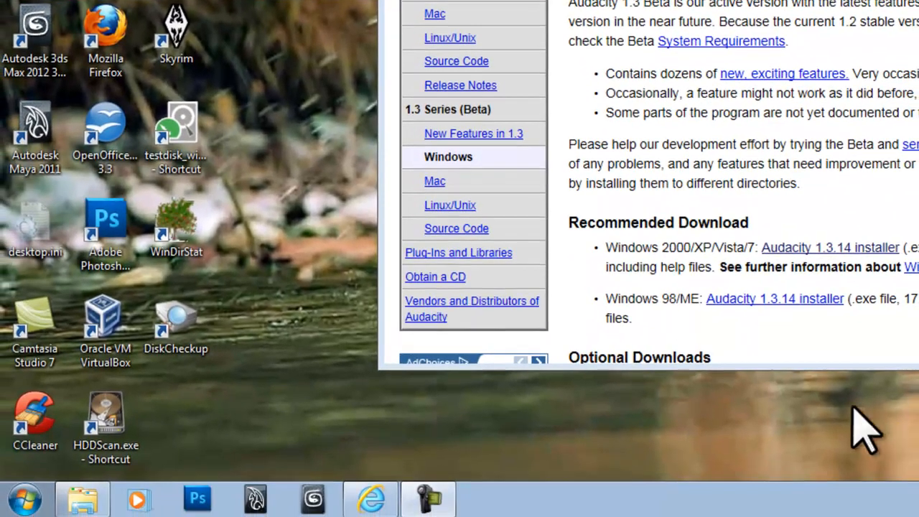
Step: Launch Audacity 1.3 Beta (Unicode) from the Start menu
click(24, 498)
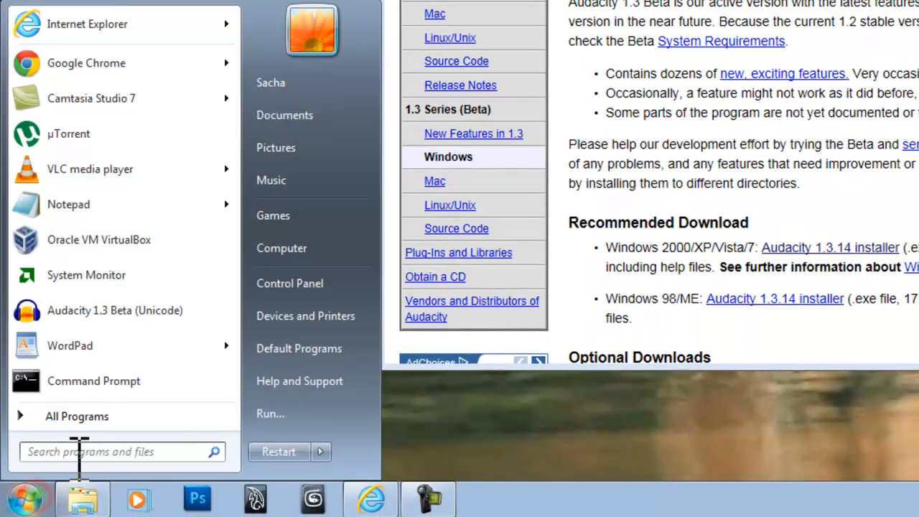
click(77, 416)
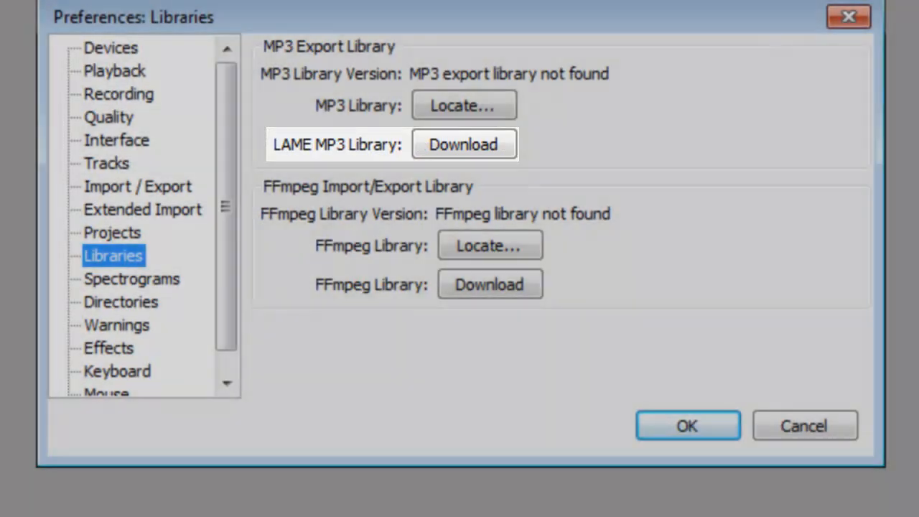
Step: Open the LAME MP3 Library download help page from Preferences > Libraries
click(463, 143)
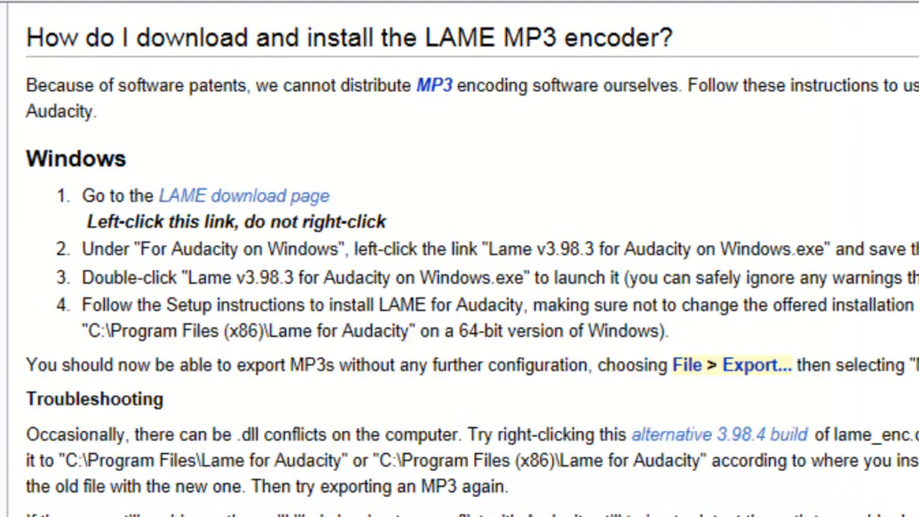
mouse_move(245, 195)
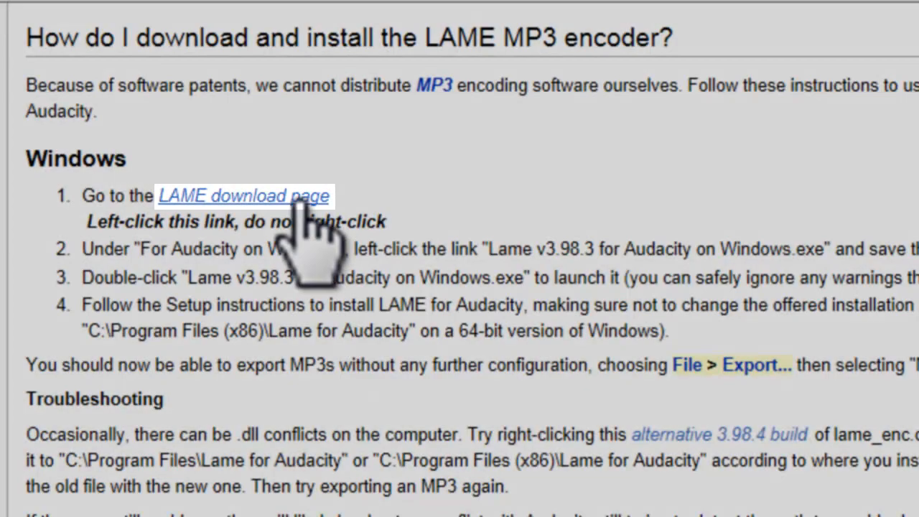
Step: Download the Lame v3.98.3 for Audacity on Windows.exe installer and run it
click(243, 196)
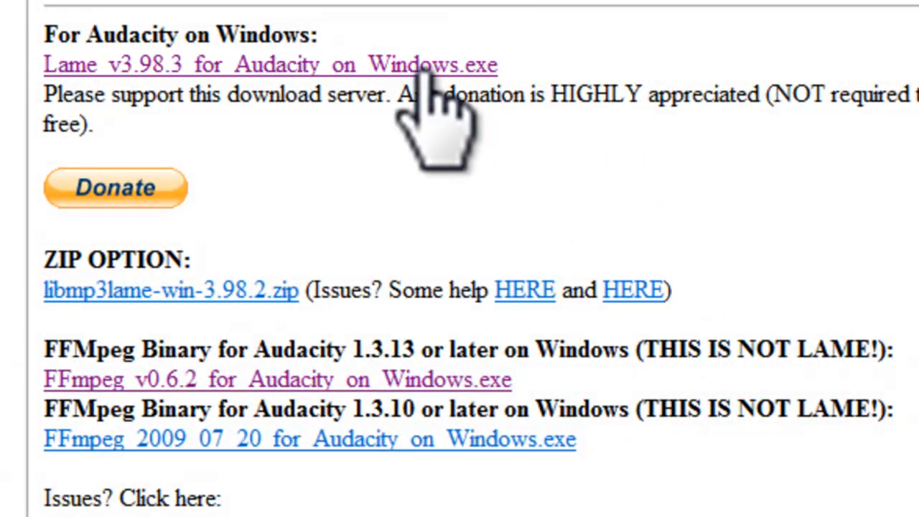
scroll(down, 3)
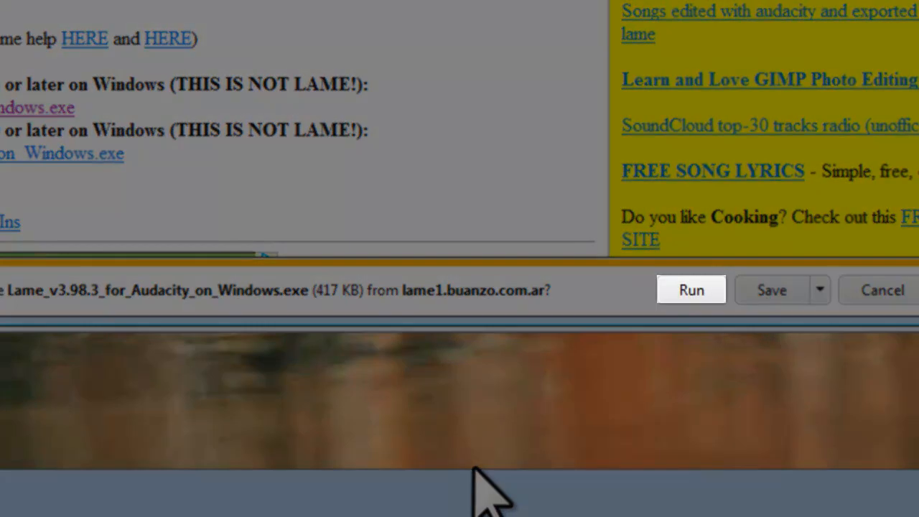
click(691, 290)
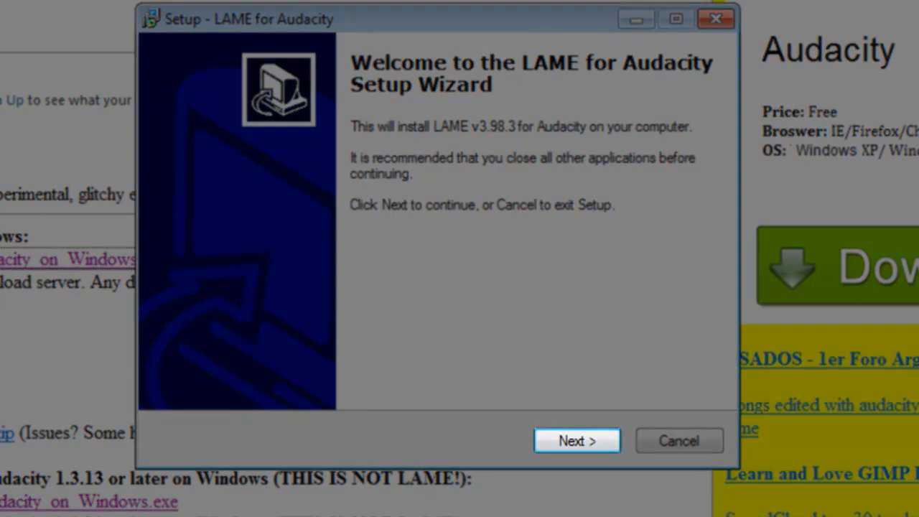
Step: Install LAME for Audacity to its default folder after accepting the license agreement
click(577, 440)
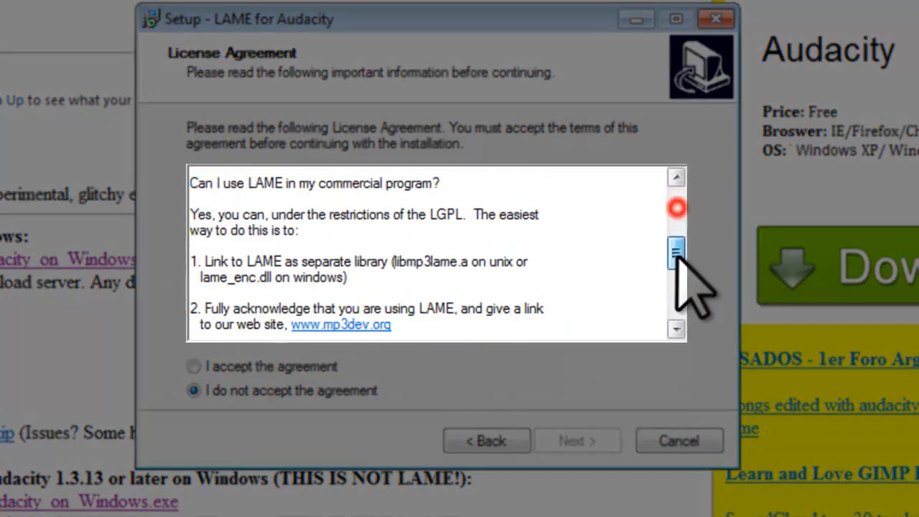
click(193, 366)
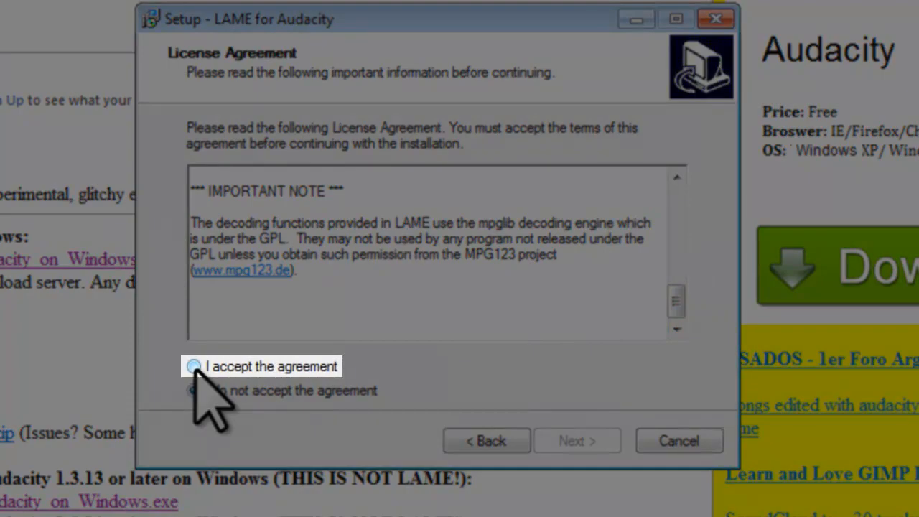
click(194, 367)
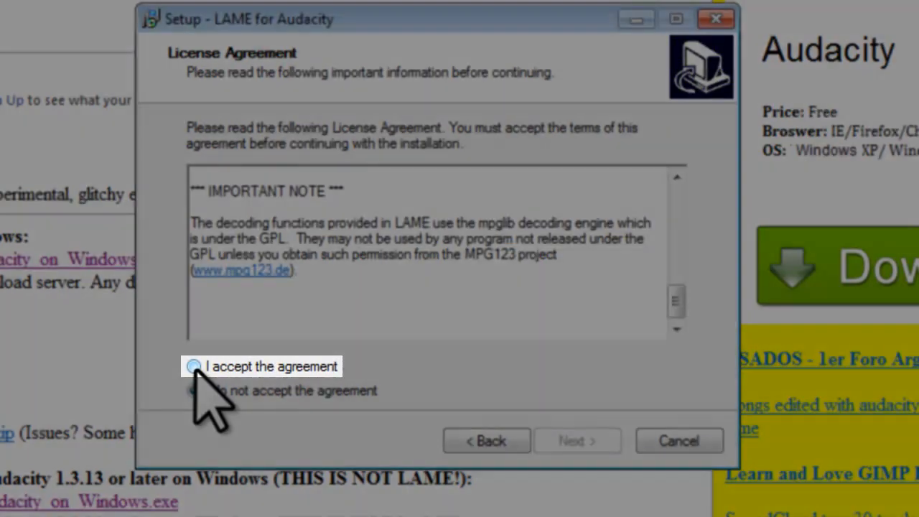
click(193, 366)
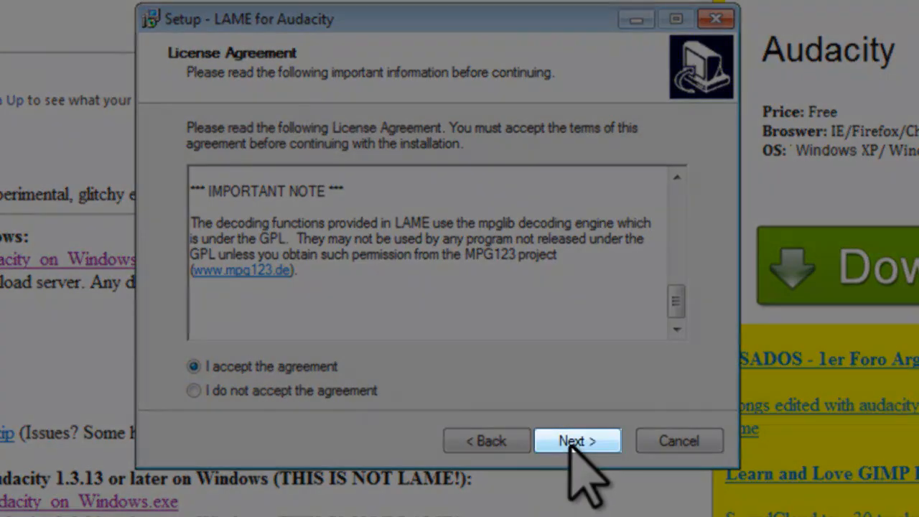
click(577, 441)
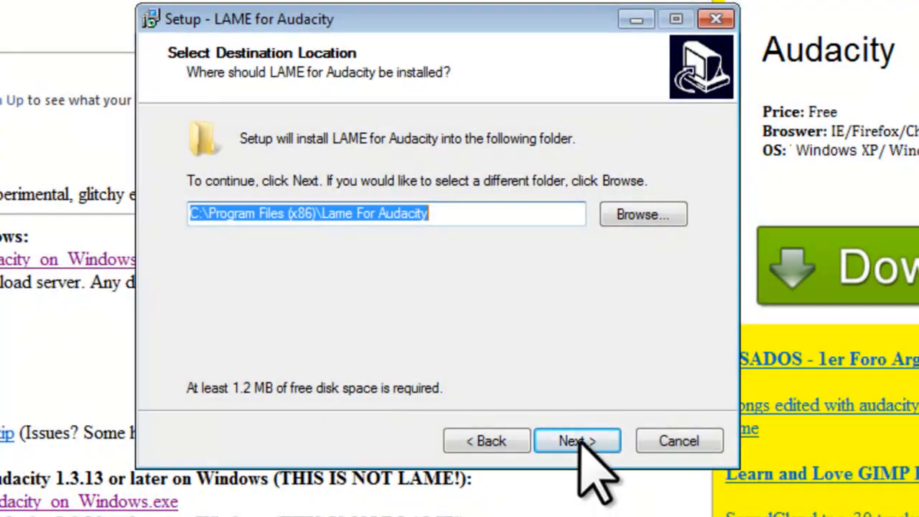
click(577, 441)
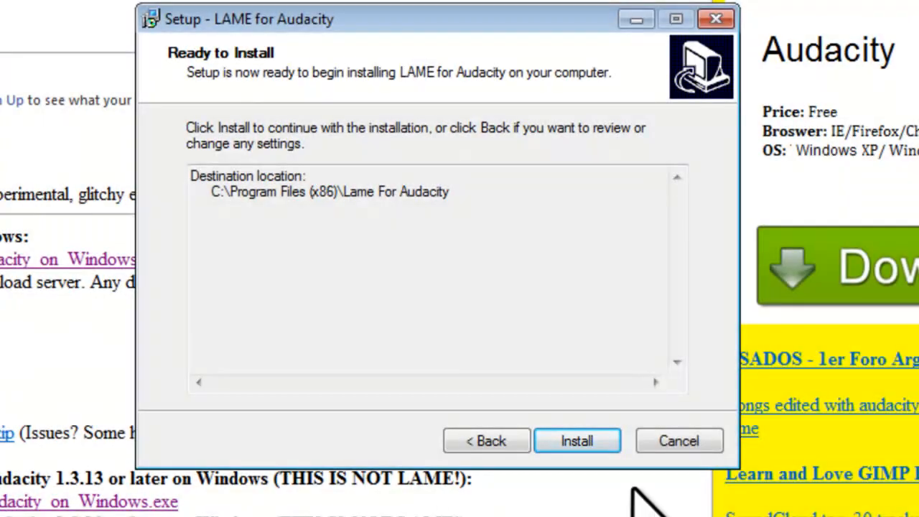
click(577, 441)
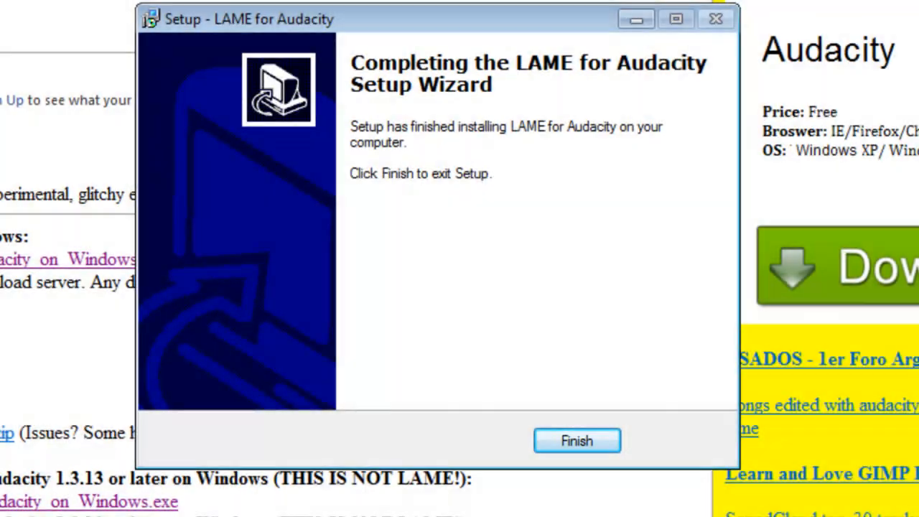
click(577, 441)
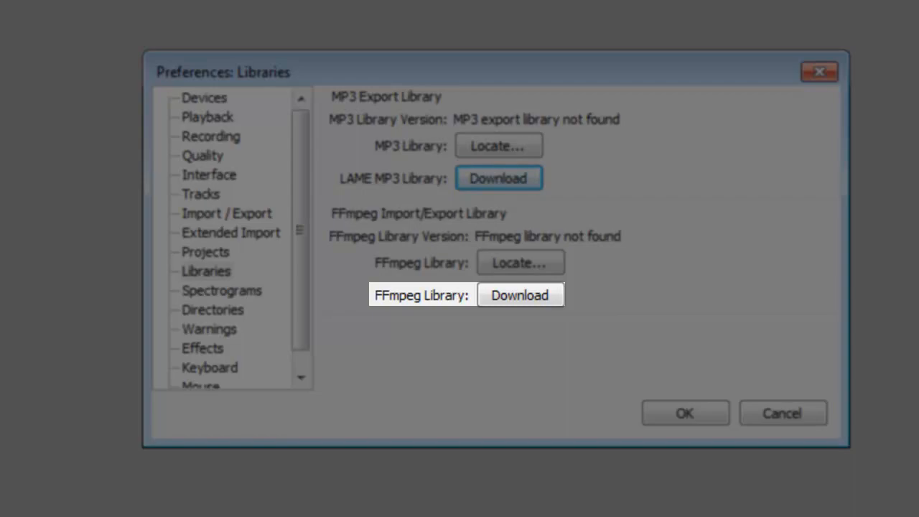
Step: Download the FFmpeg 0.6.2 installer via the Libraries FFmpeg Download link and run it
click(520, 295)
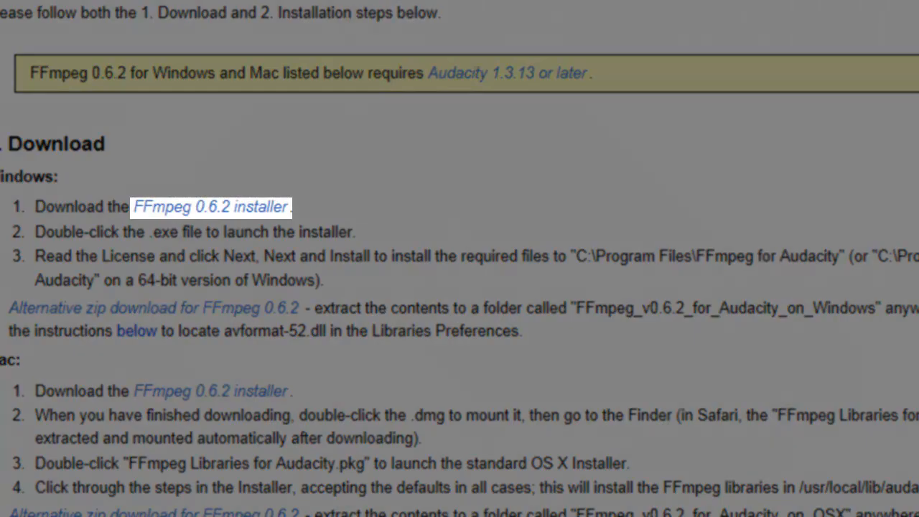
click(259, 207)
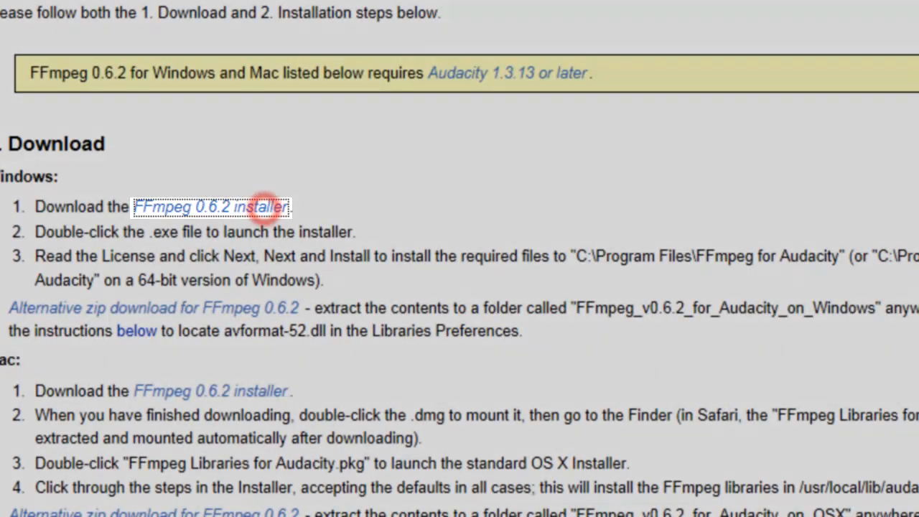
click(210, 207)
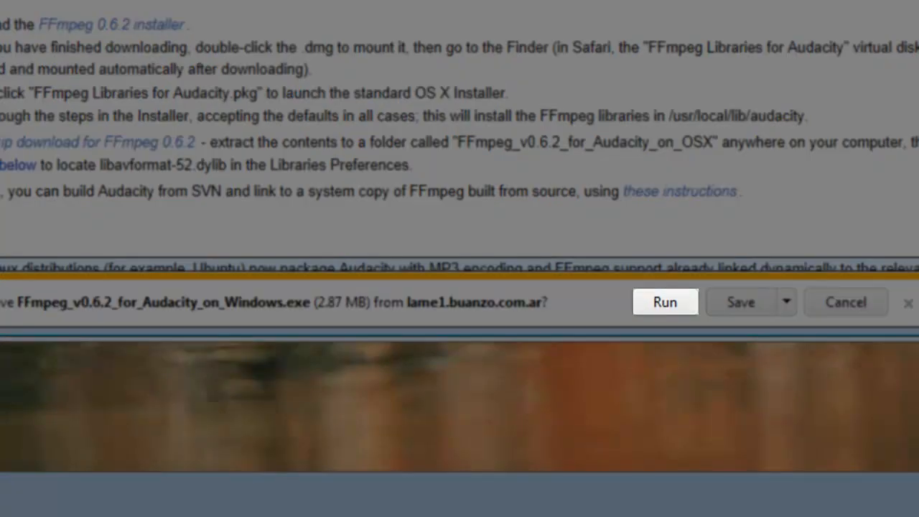
click(664, 302)
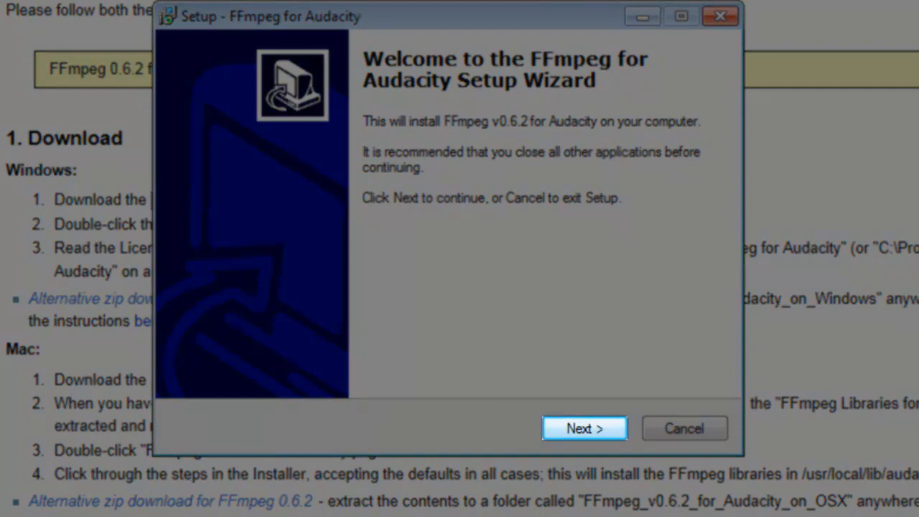
Step: Install FFmpeg for Audacity to the default Program Files folder after accepting the license
click(584, 428)
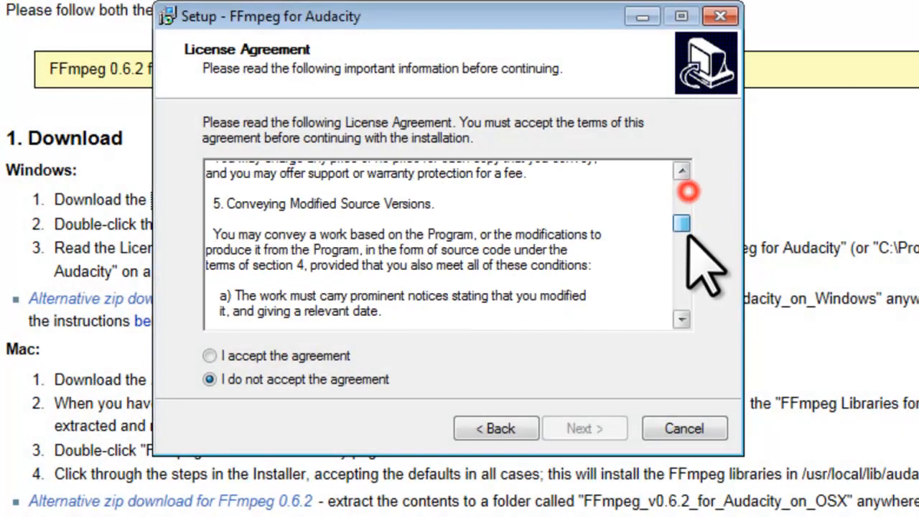
scroll(down, 3)
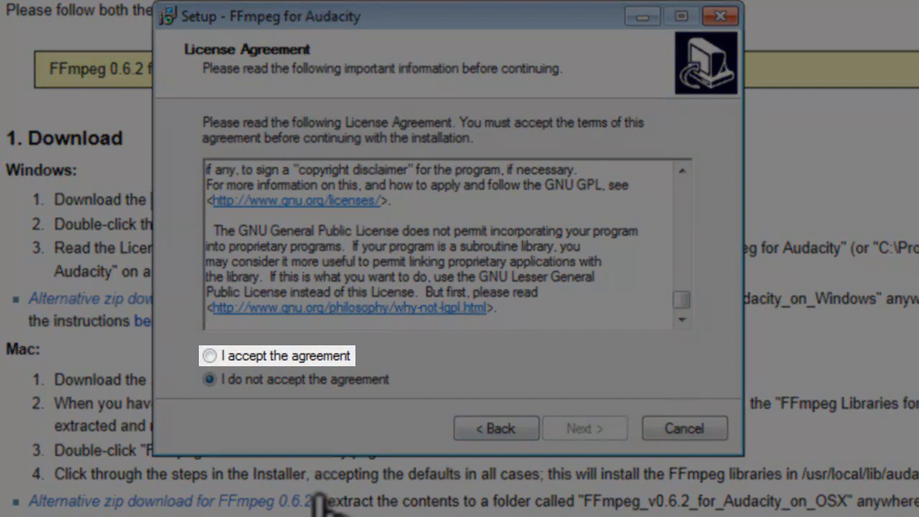
click(209, 356)
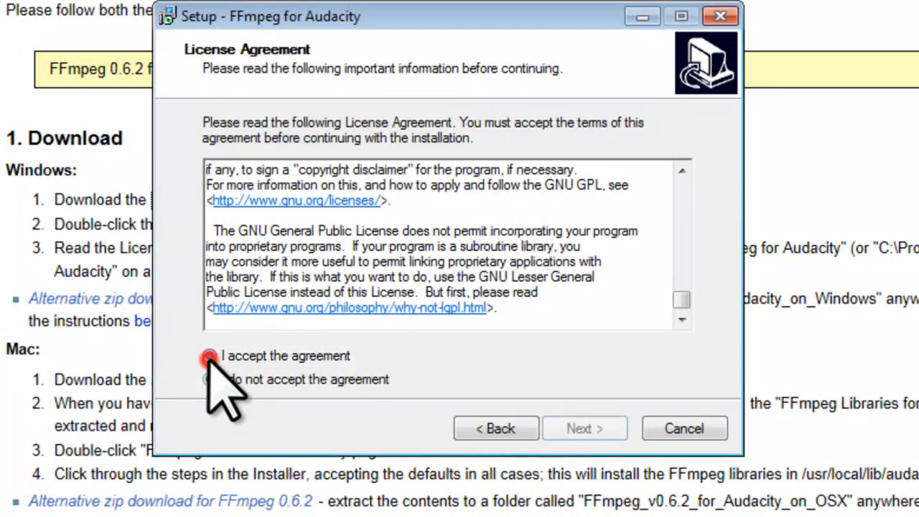
click(584, 429)
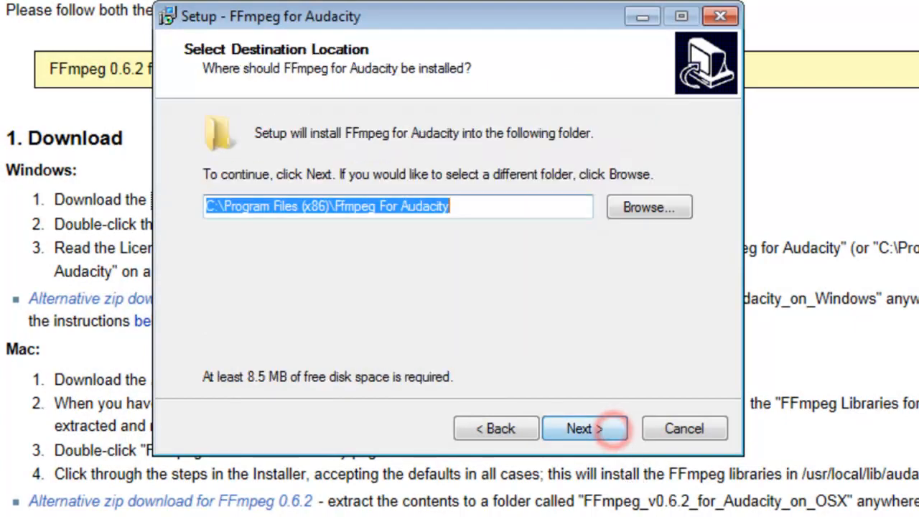
click(585, 428)
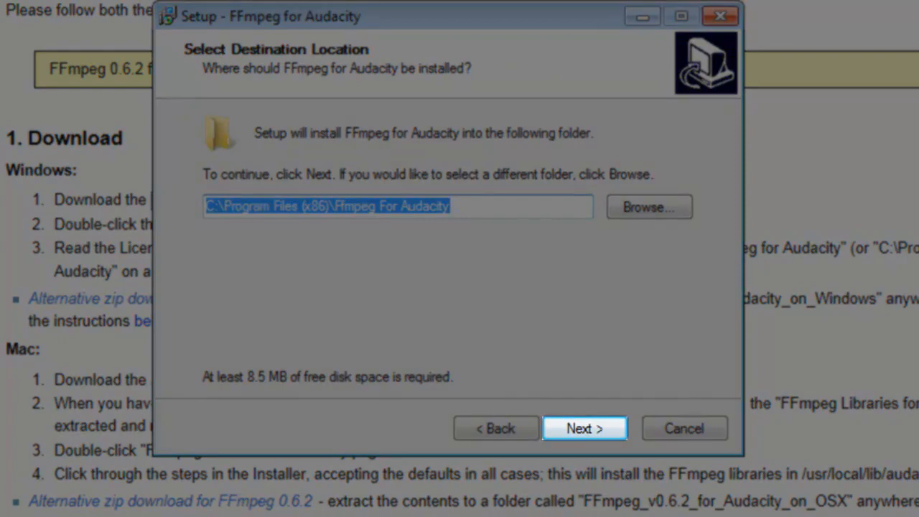
click(584, 428)
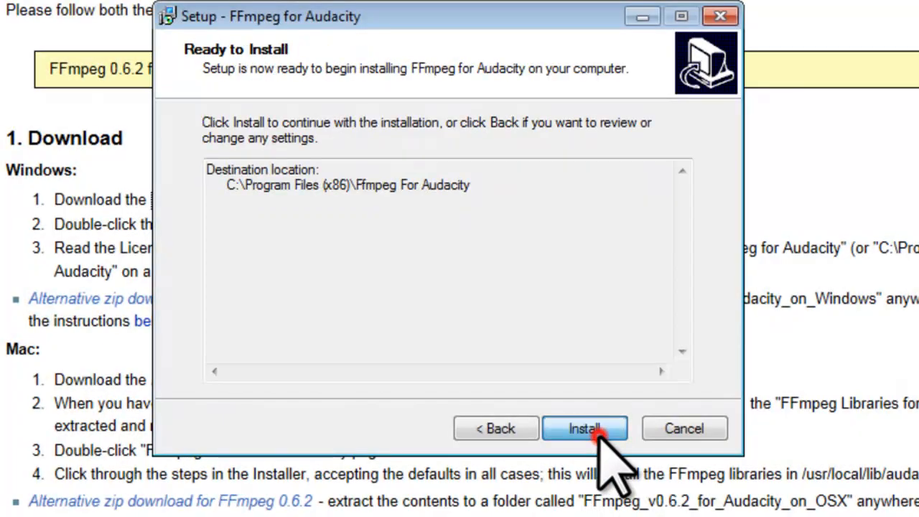
click(585, 428)
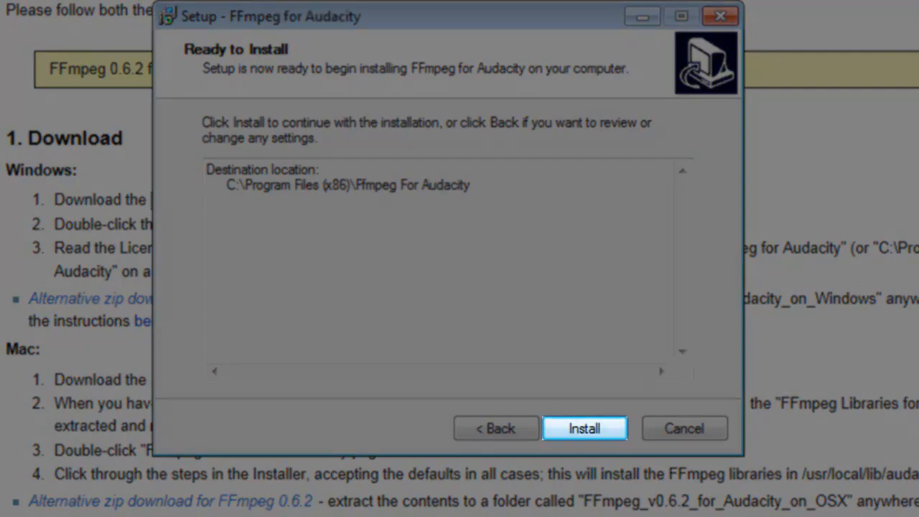
click(584, 428)
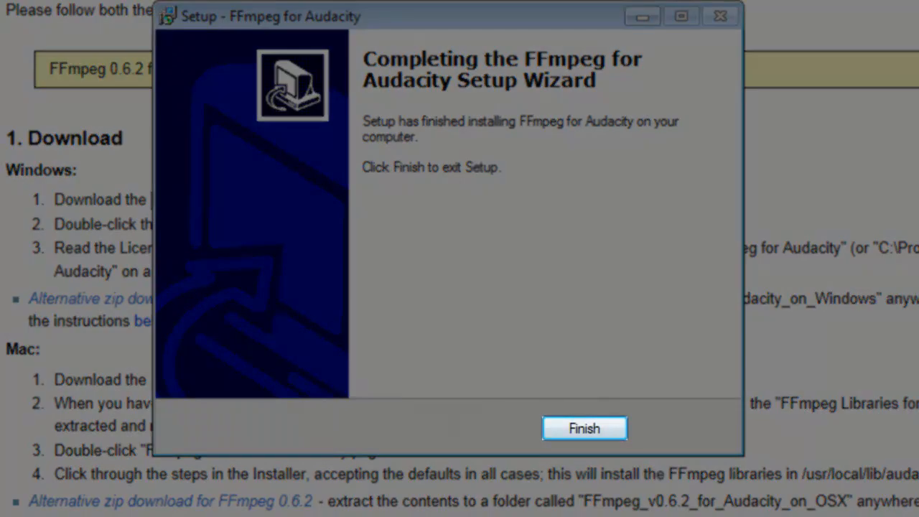
click(584, 428)
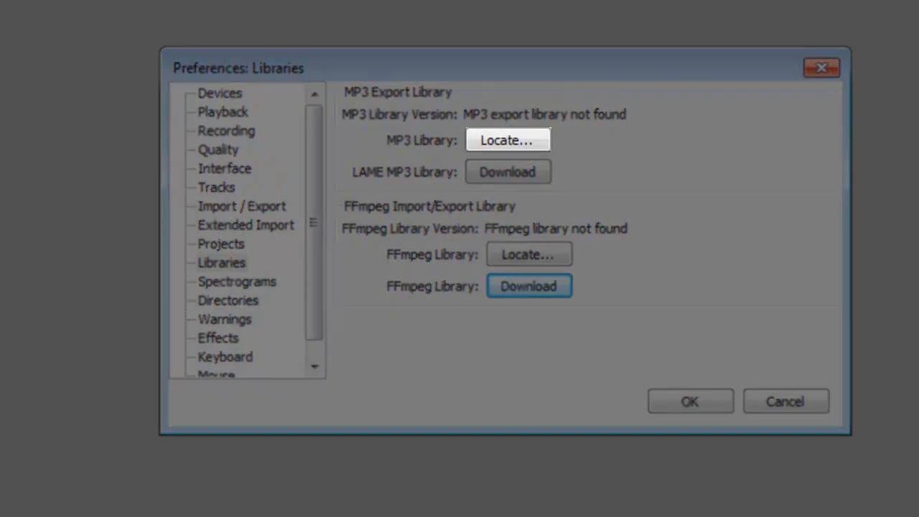
Step: Link lame_enc.dll for MP3 export and the auto-detected FFmpeg libraries, then save Preferences
click(508, 140)
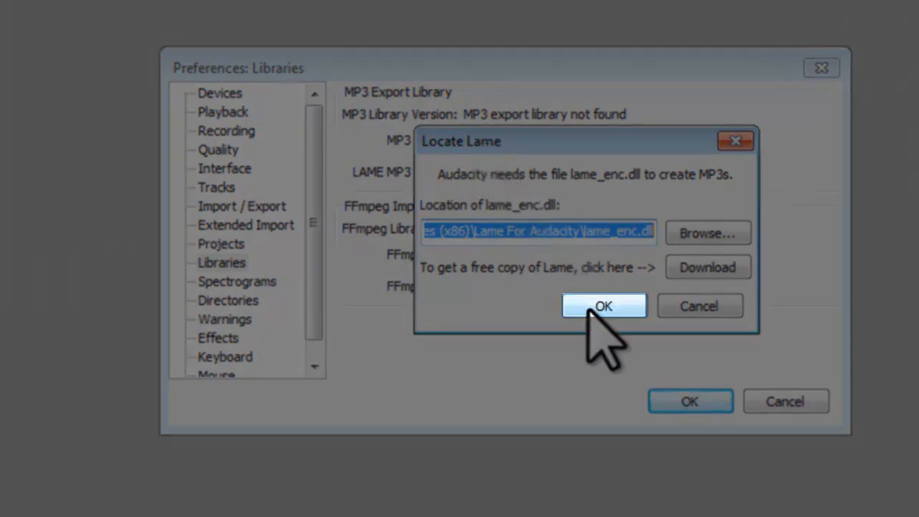
click(604, 305)
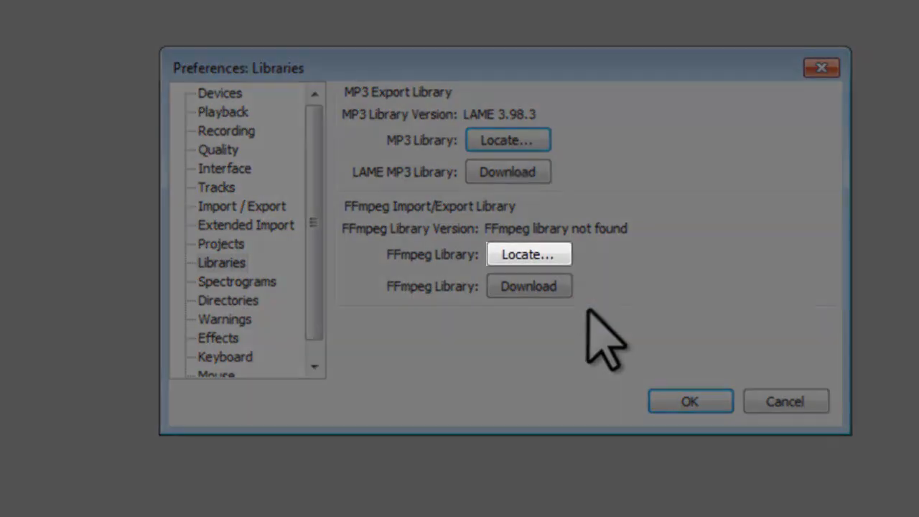
click(530, 254)
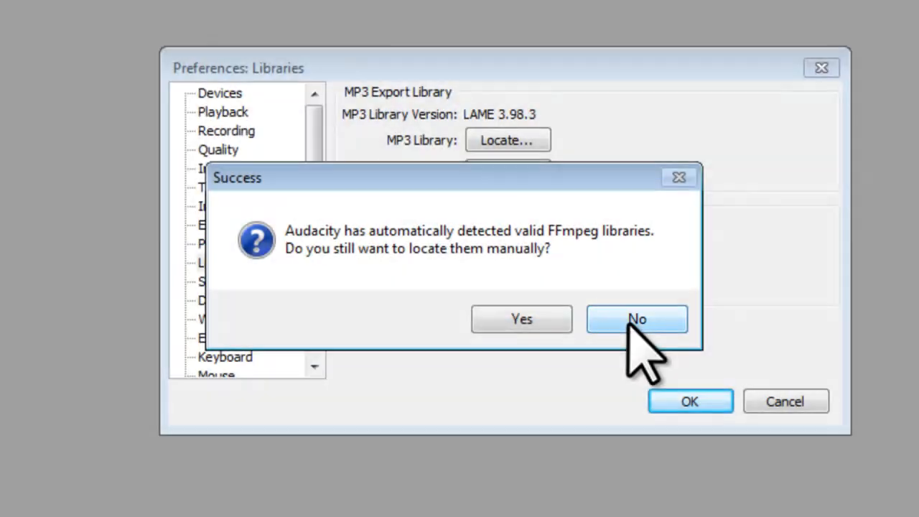
click(636, 319)
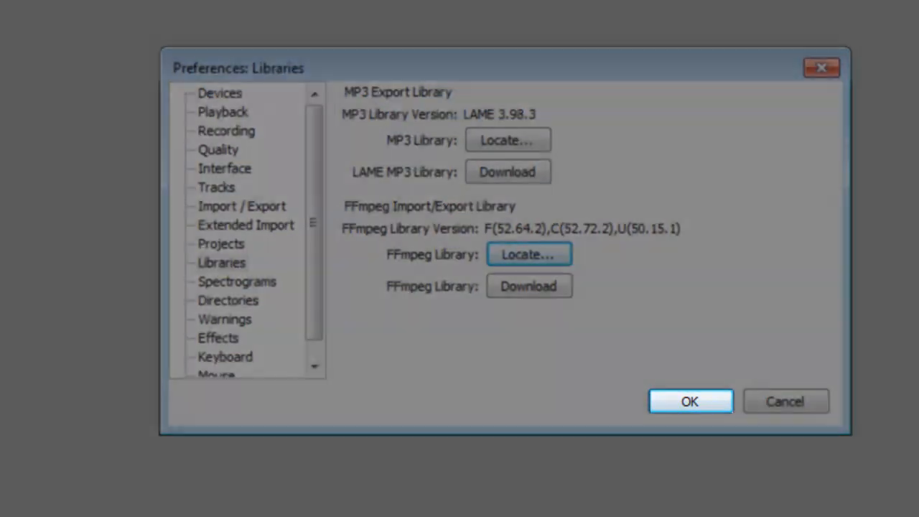
click(689, 400)
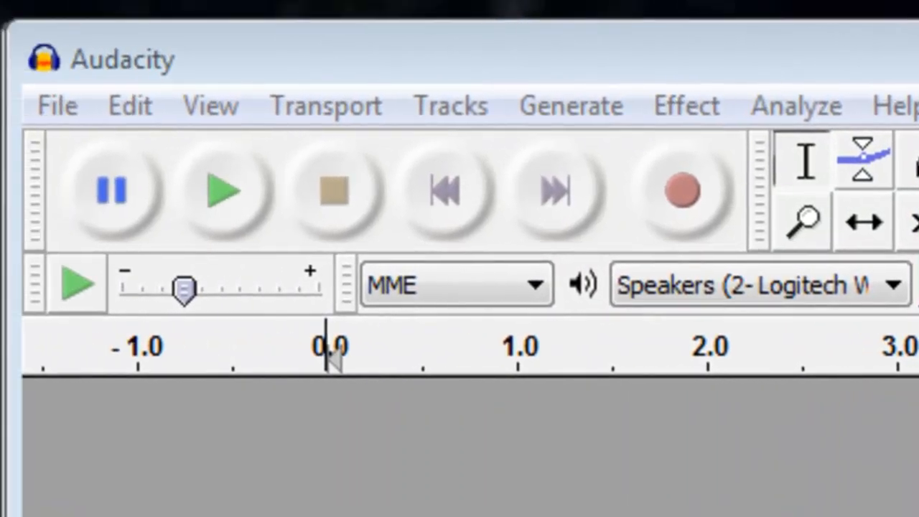
Step: Open TestAudio.wav through File > Open
click(56, 106)
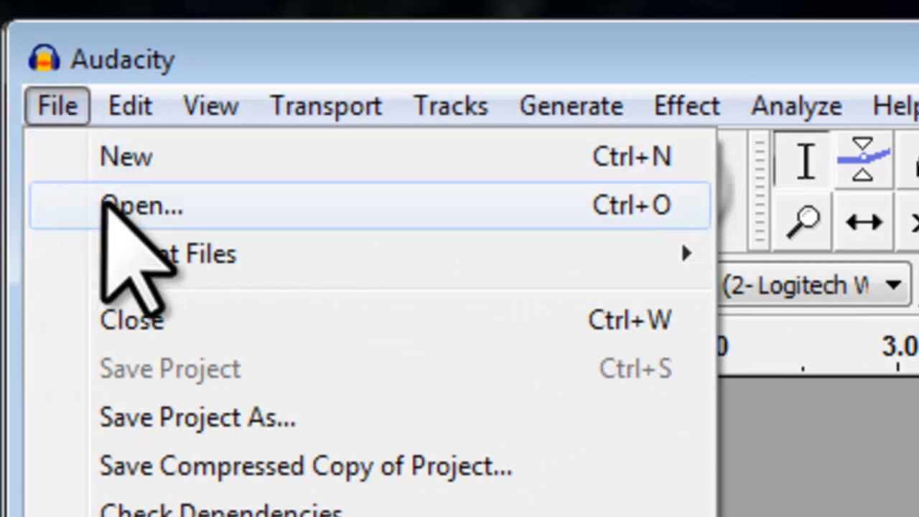
click(144, 206)
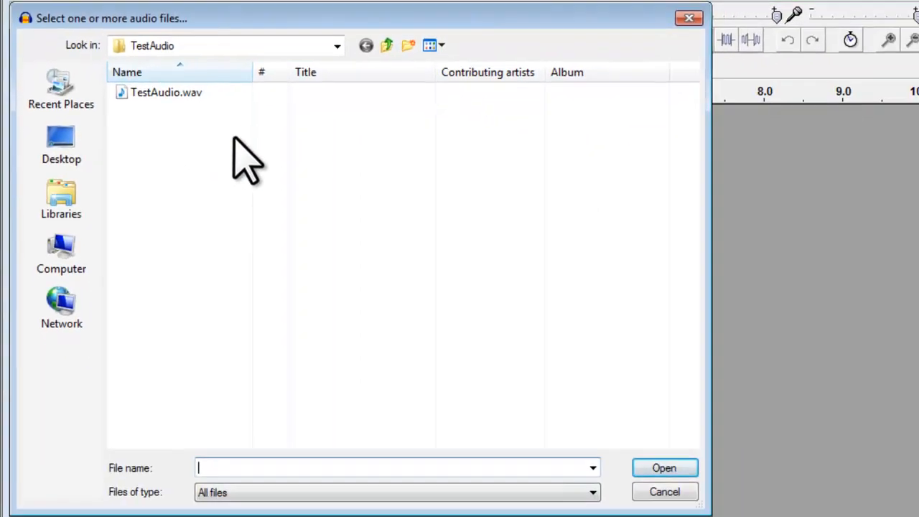
click(166, 92)
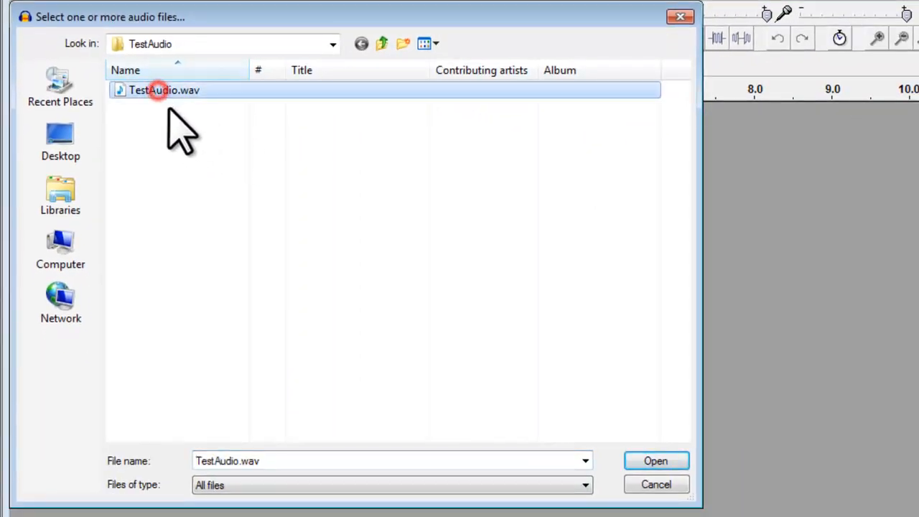
mouse_move(655, 460)
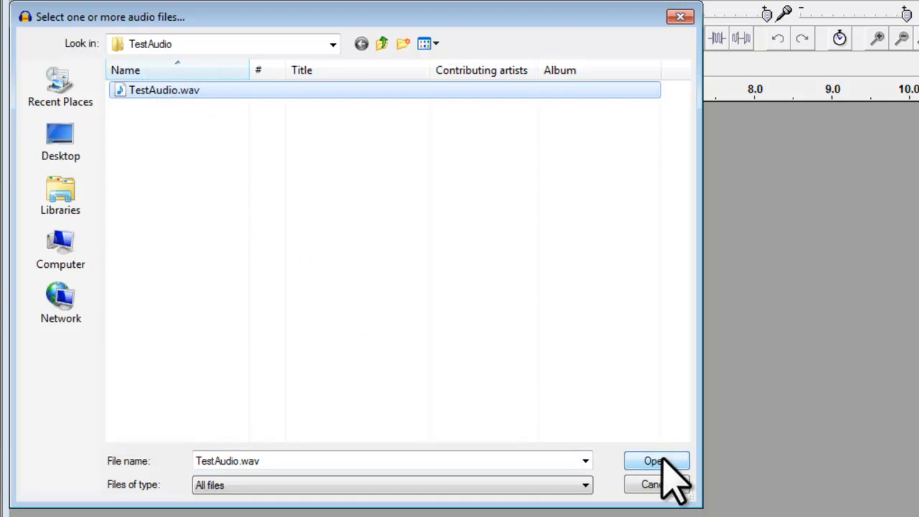
click(655, 461)
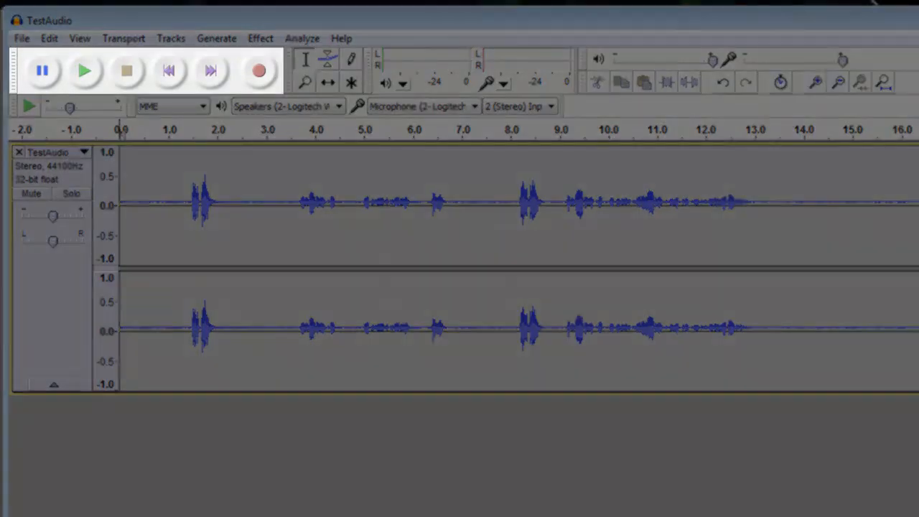
click(42, 70)
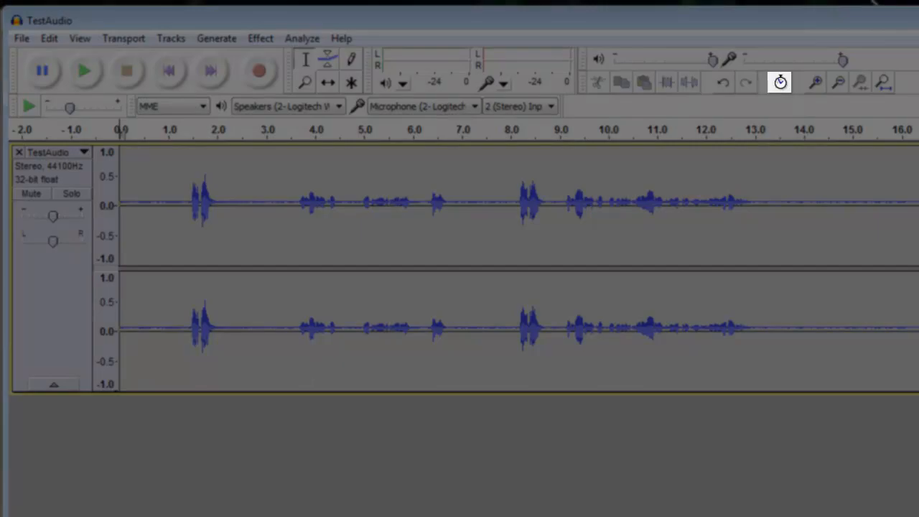
click(814, 82)
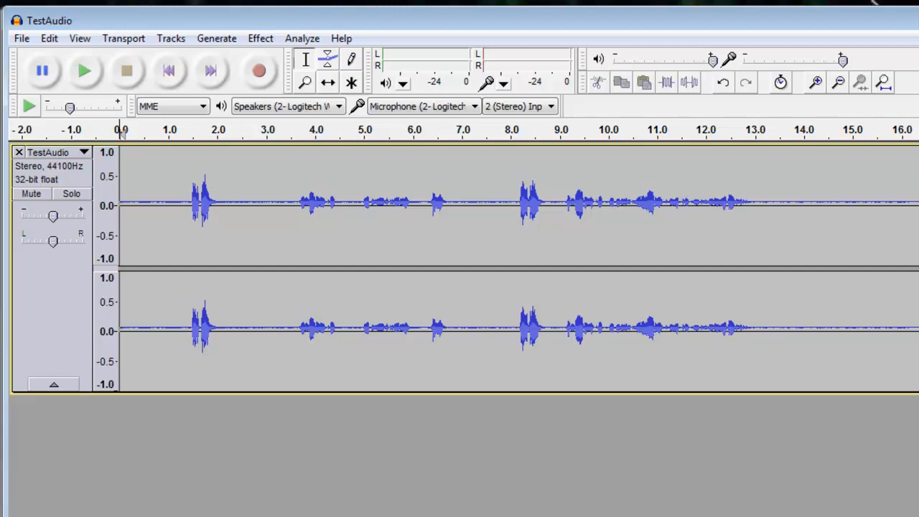
click(816, 82)
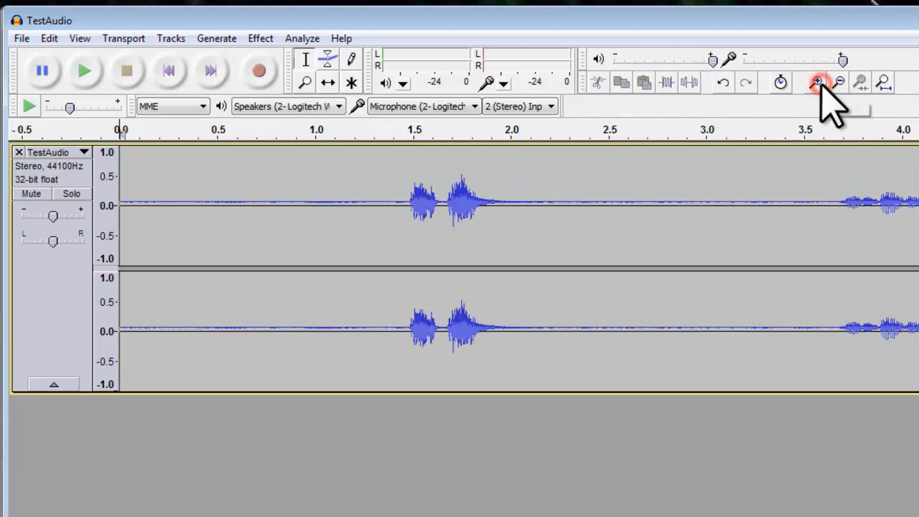
click(816, 82)
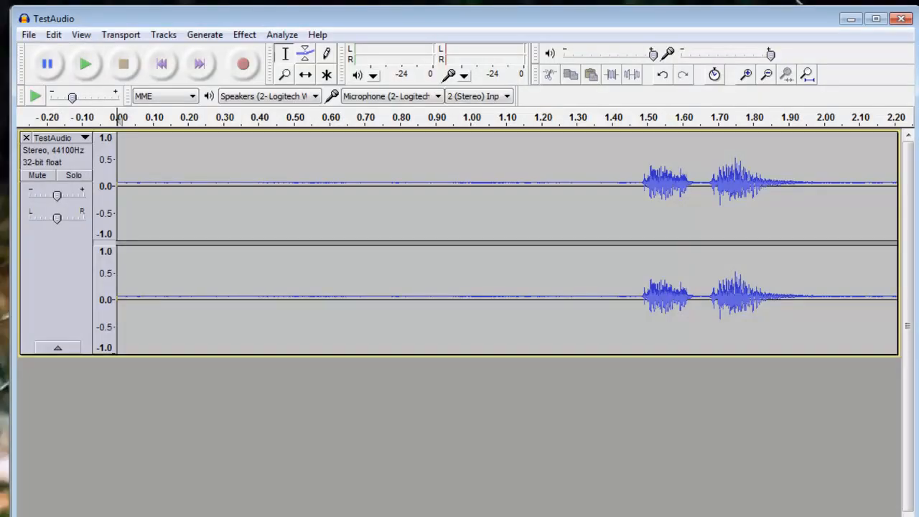
mouse_move(790, 108)
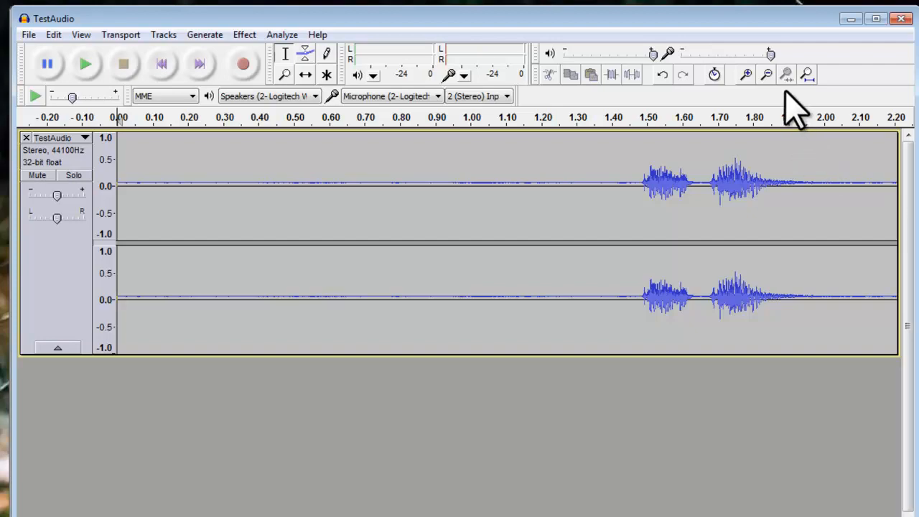
click(766, 74)
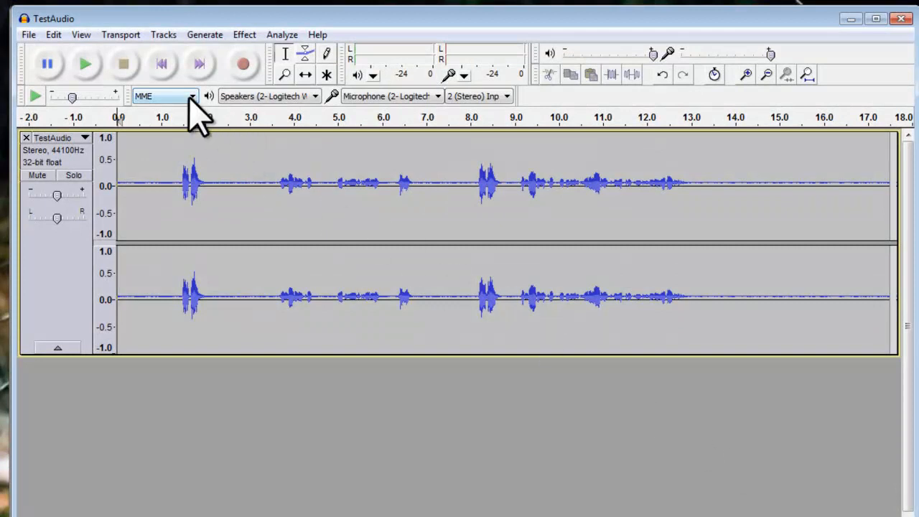
click(191, 95)
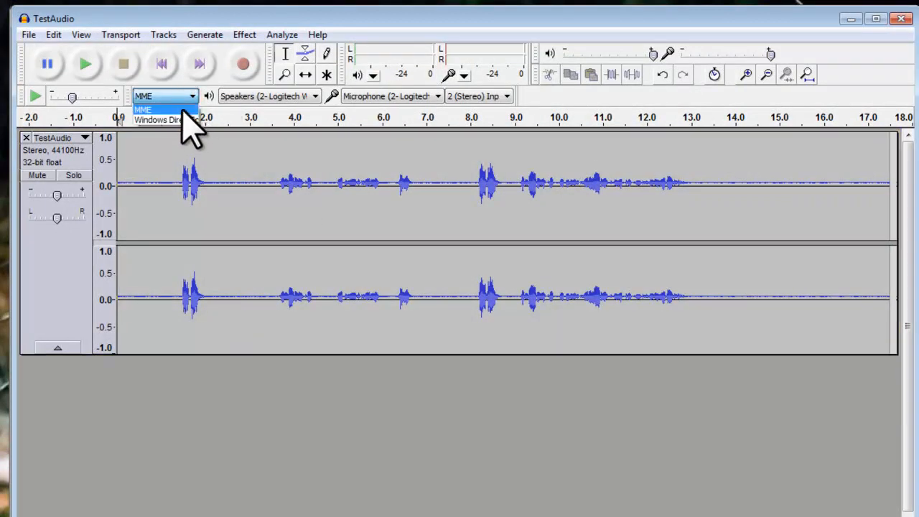
click(165, 109)
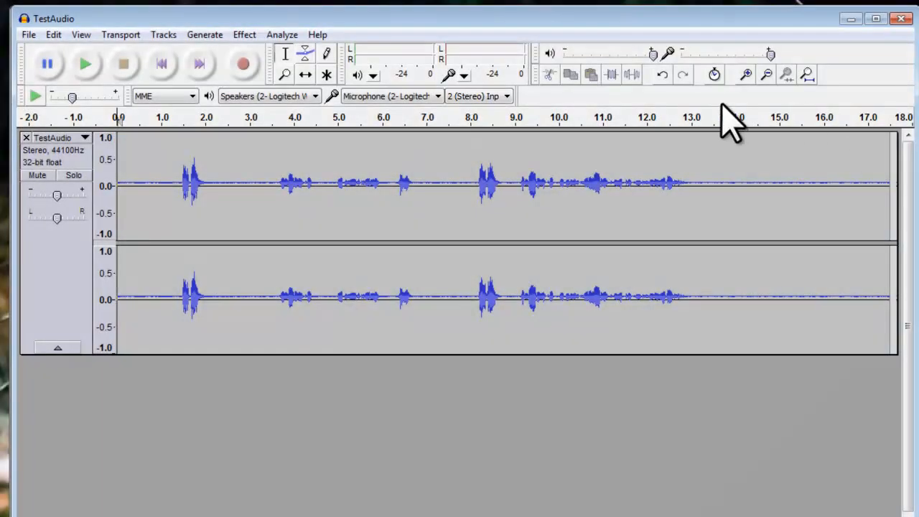
click(506, 96)
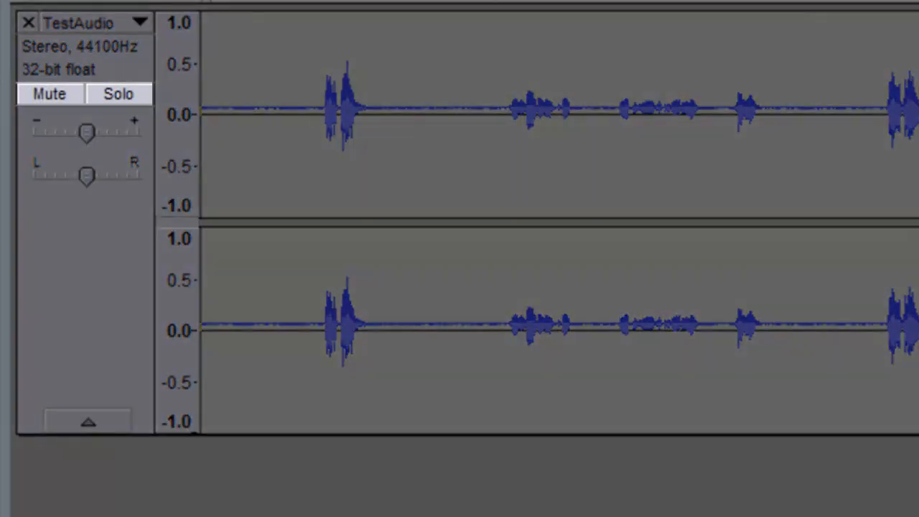
click(118, 94)
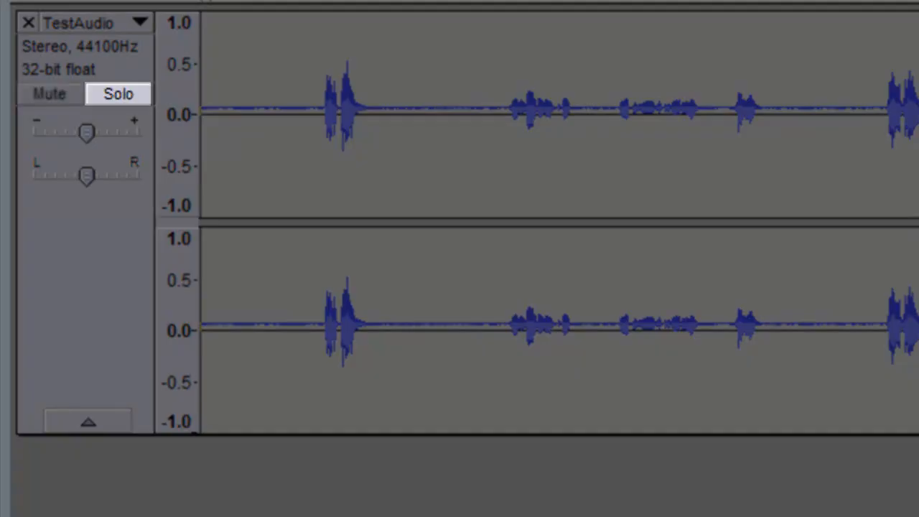
click(117, 93)
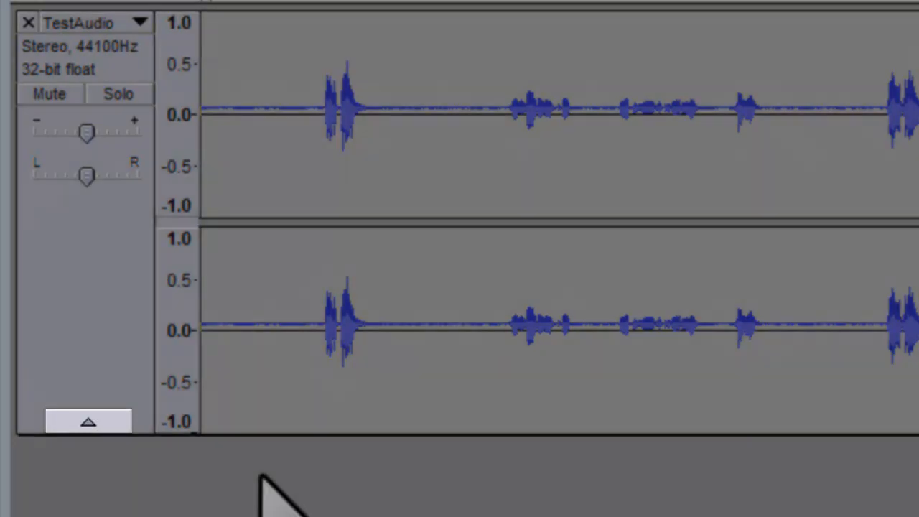
click(87, 422)
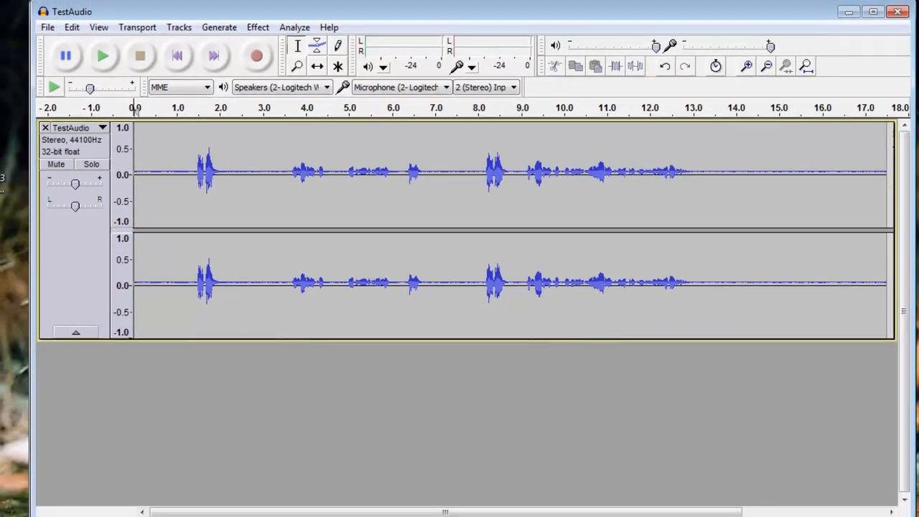
click(101, 127)
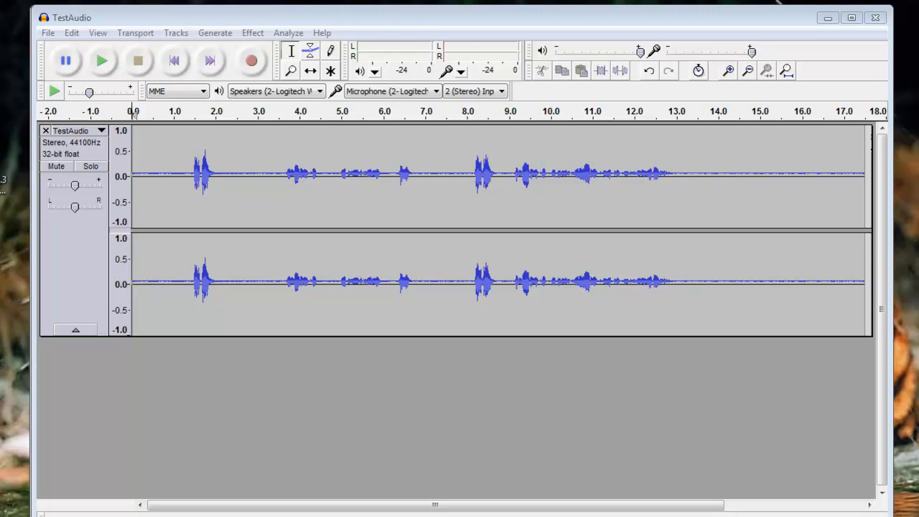
mouse_move(493, 337)
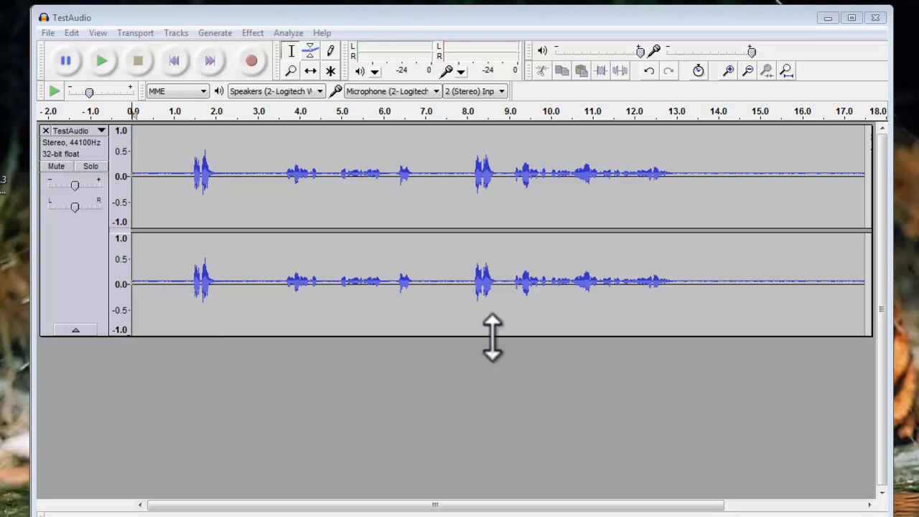
Step: Drag the TestAudio track's bottom edge down so both stereo channels fill most of the window
drag(493, 337, 492, 445)
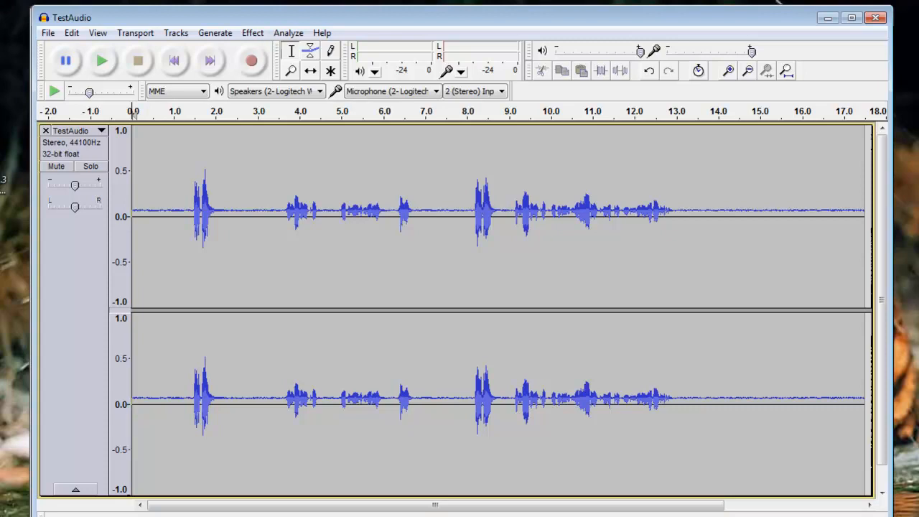
mouse_move(817, 474)
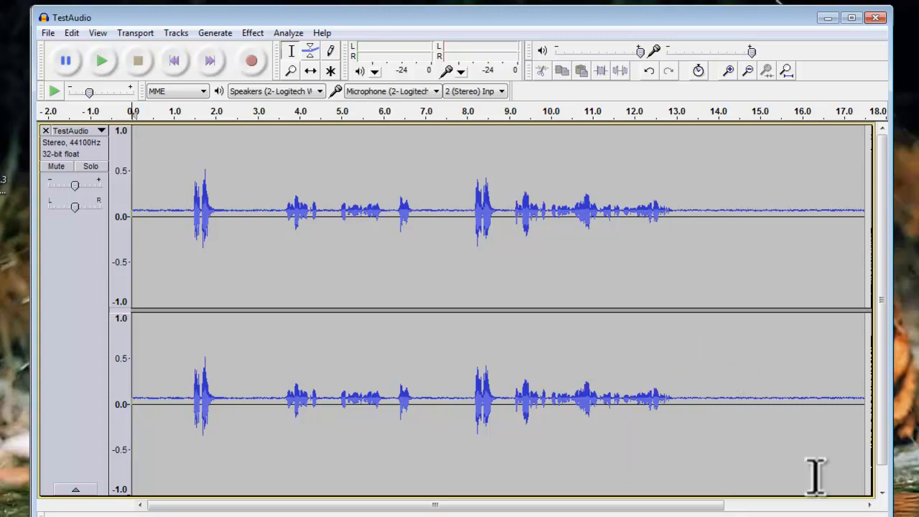
Step: Zoom in twice on the noise-only opening seconds, then browse the Effect menu without applying anything
click(730, 70)
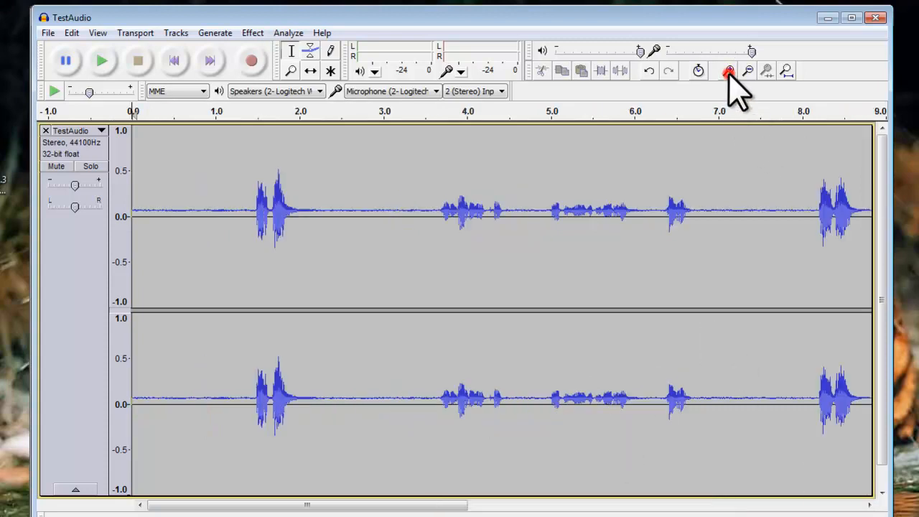
click(729, 70)
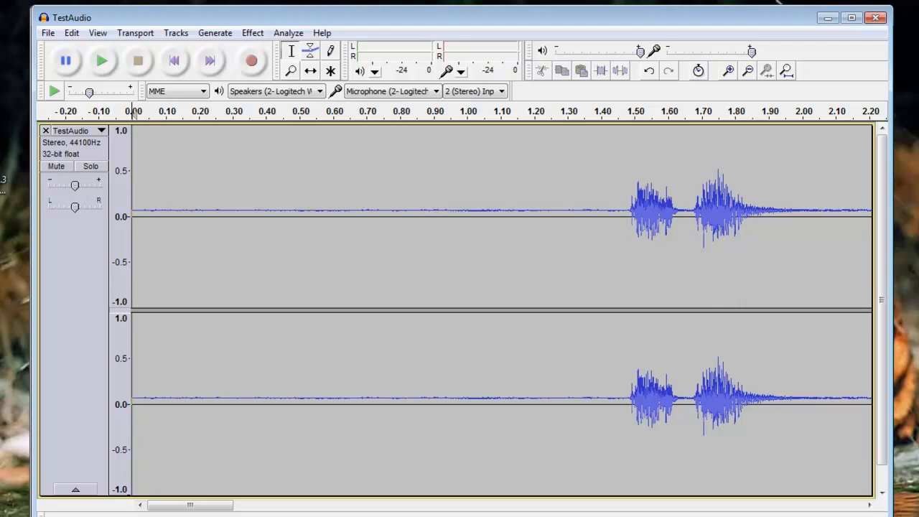
click(252, 33)
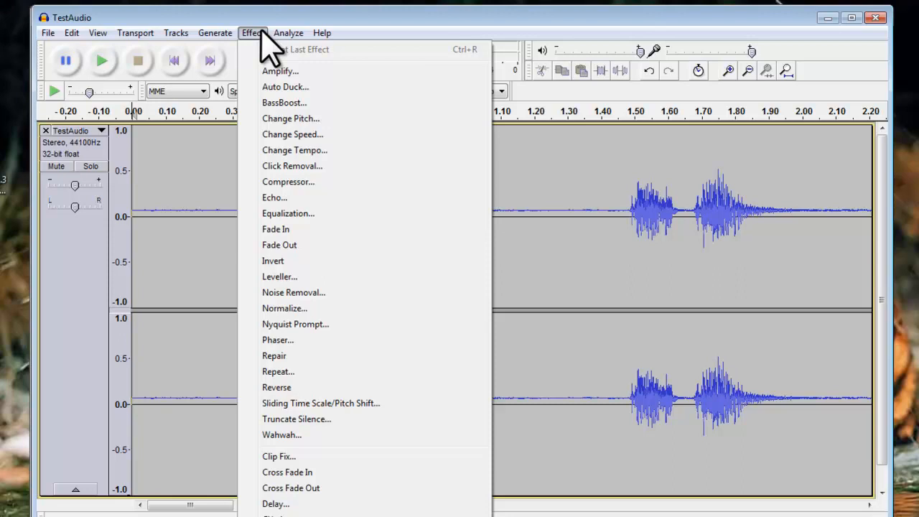
click(252, 32)
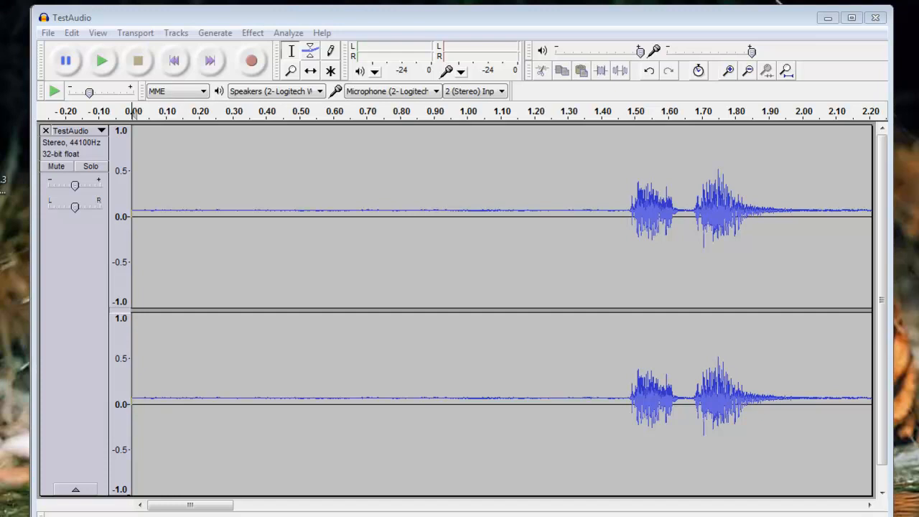
mouse_move(544, 336)
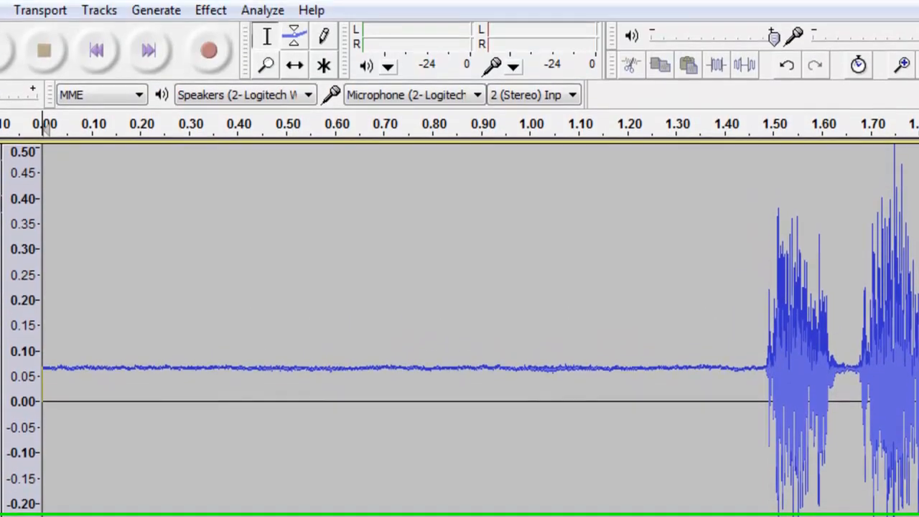
Step: Open the Effect menu over the noise-only opening to fix the DC offset
click(210, 10)
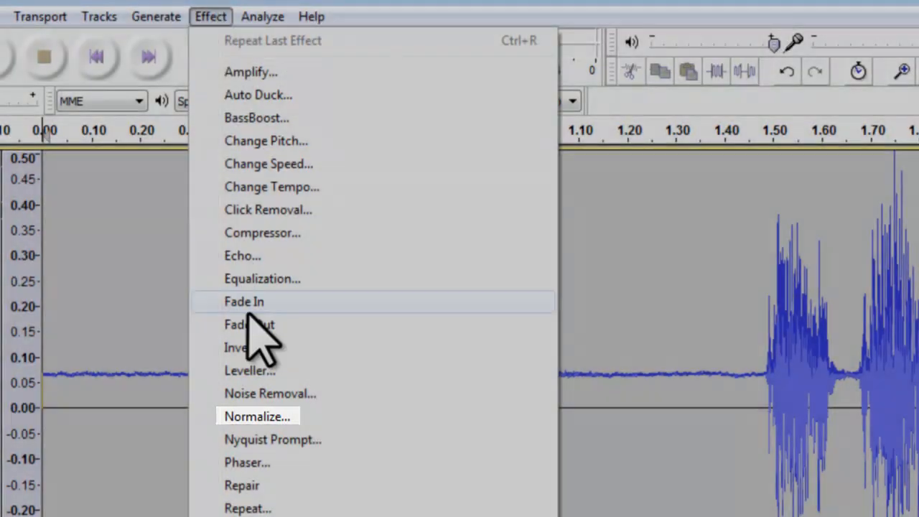
Step: Apply Normalize with 'Remove any DC offset' checked to centre the waveform on zero
click(257, 416)
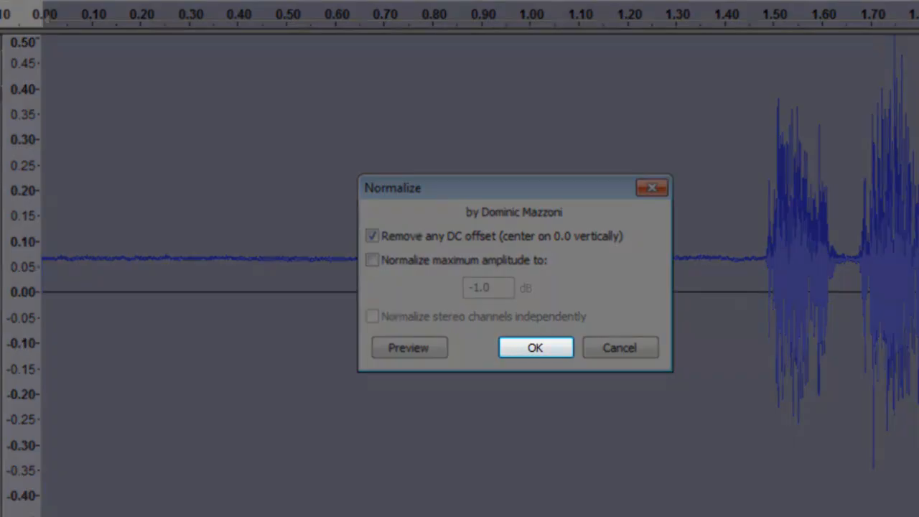
click(535, 348)
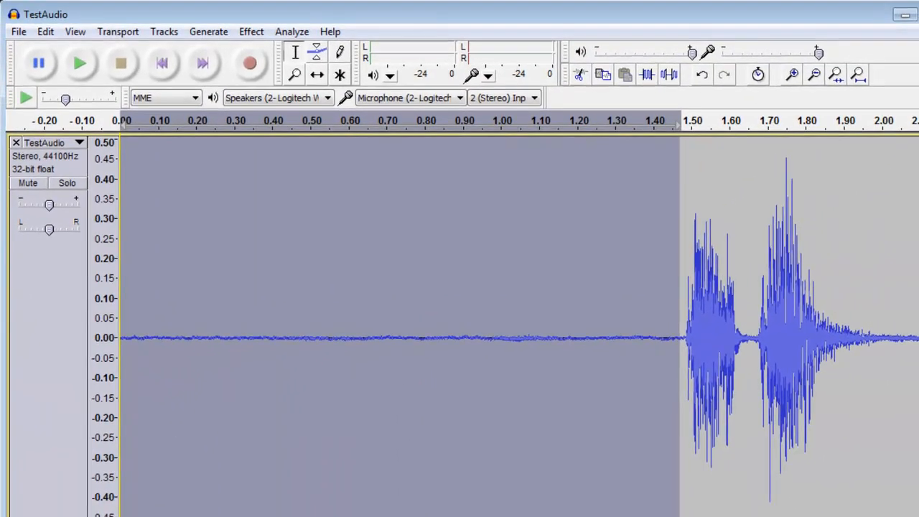
Step: Capture a noise profile from the selected opening silence using Noise Removal's Get Noise Profile
click(250, 31)
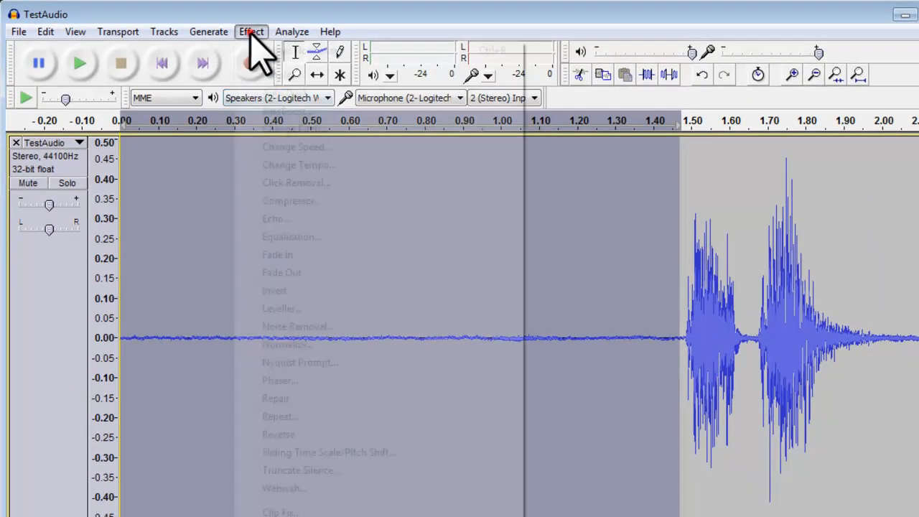
click(296, 327)
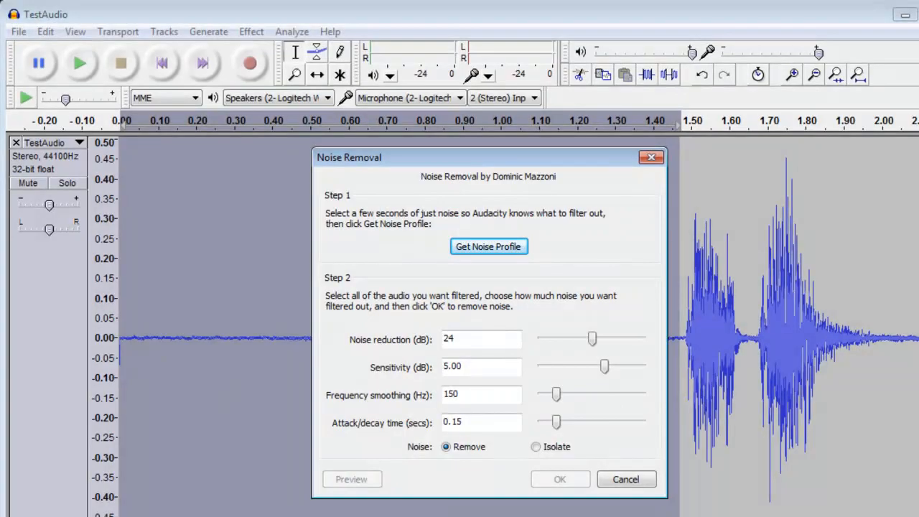
click(489, 247)
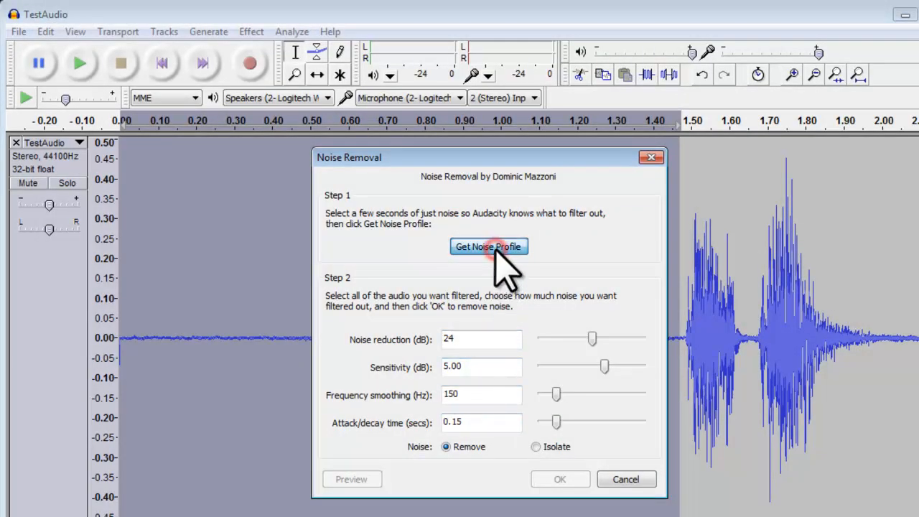
click(488, 247)
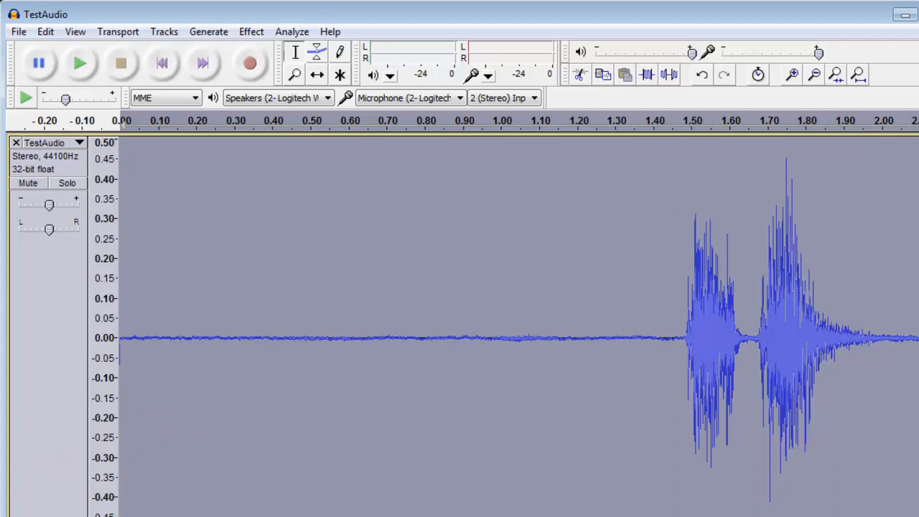
Step: Apply Noise Removal with the captured profile to the whole TestAudio recording
click(251, 31)
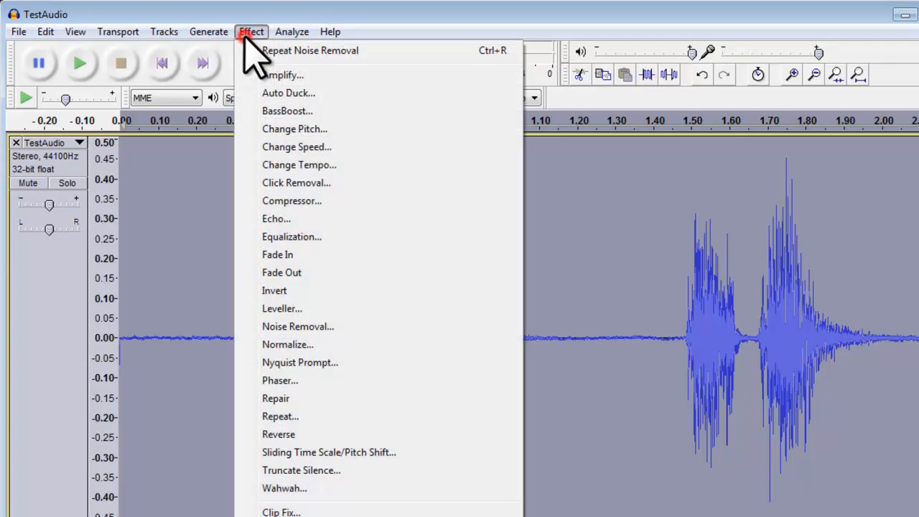
click(298, 326)
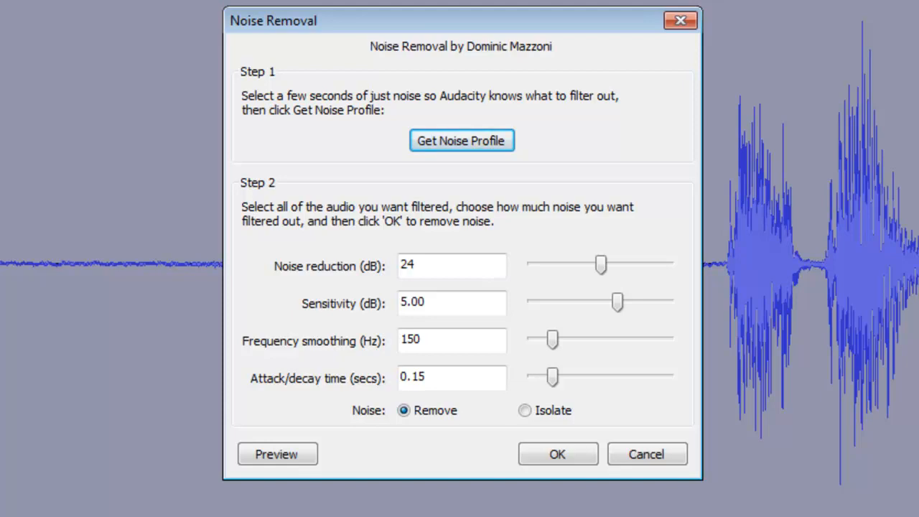
click(557, 454)
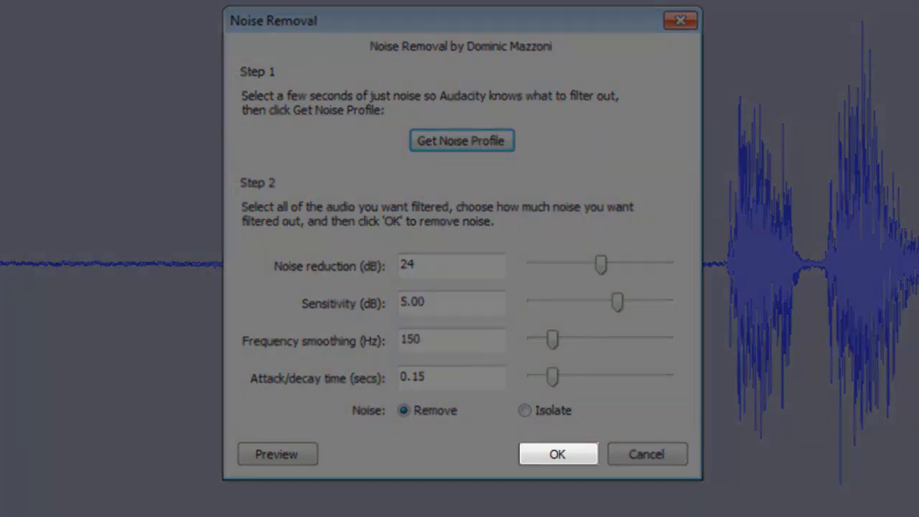
click(557, 454)
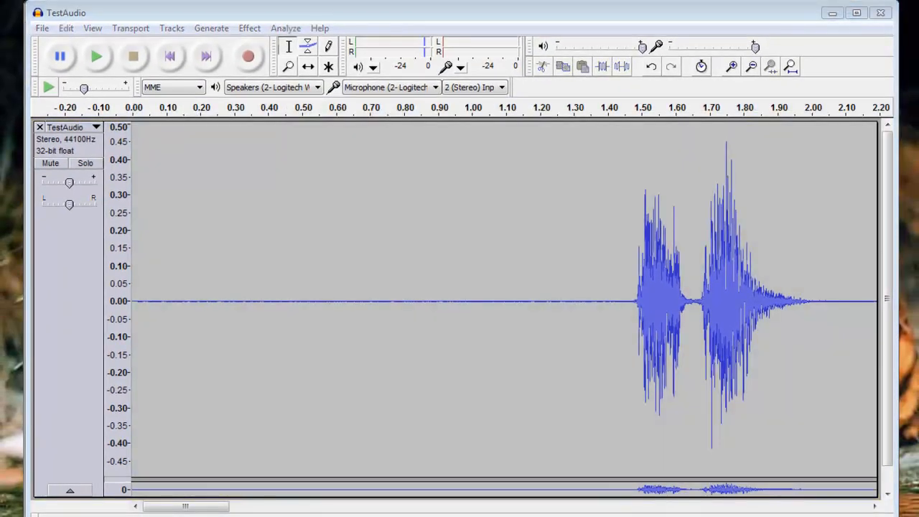
Step: Scroll to about 9 seconds and play back from roughly 9.1 s to hear the spike
click(185, 506)
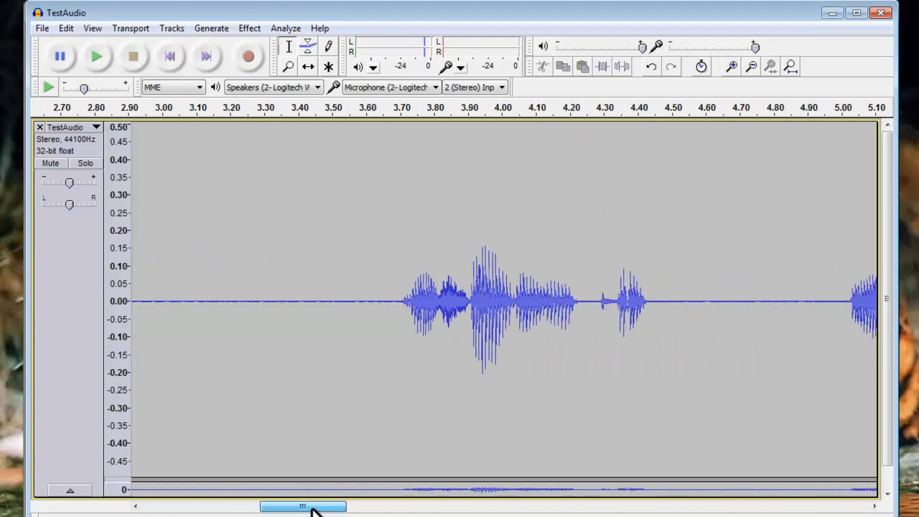
drag(301, 507, 510, 507)
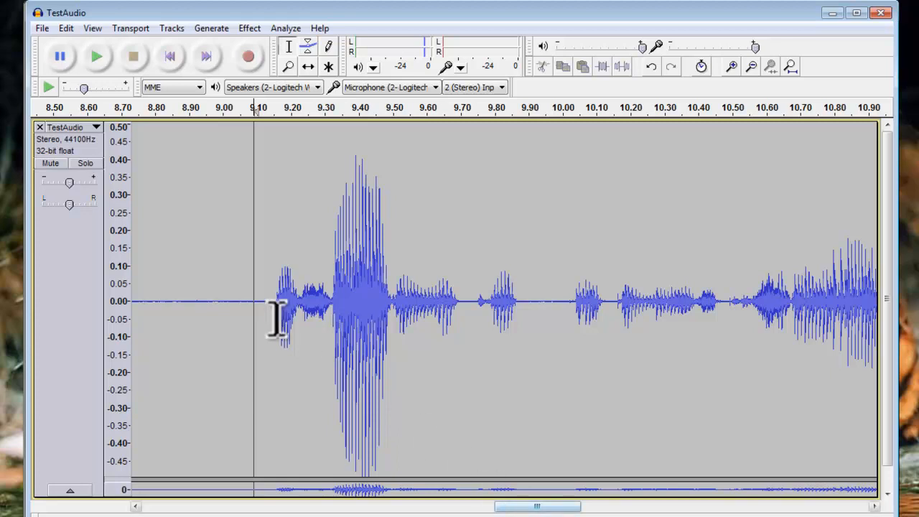
click(97, 56)
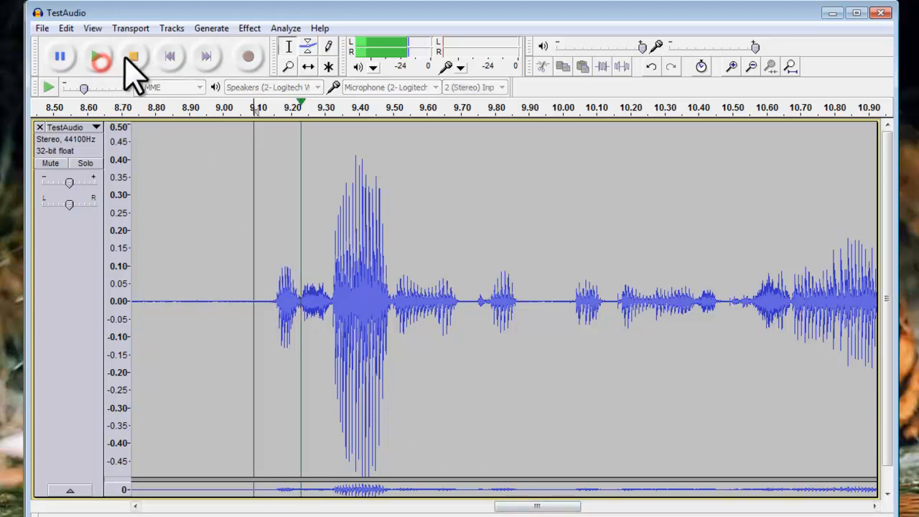
click(100, 56)
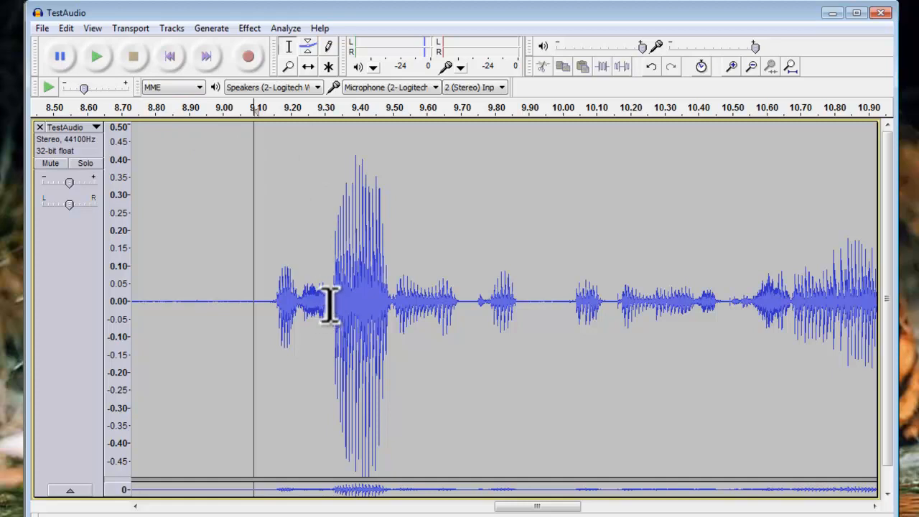
Step: Select the spike from about 9.33 to 9.5 s and amplify it by -0.4 dB
drag(331, 309, 392, 309)
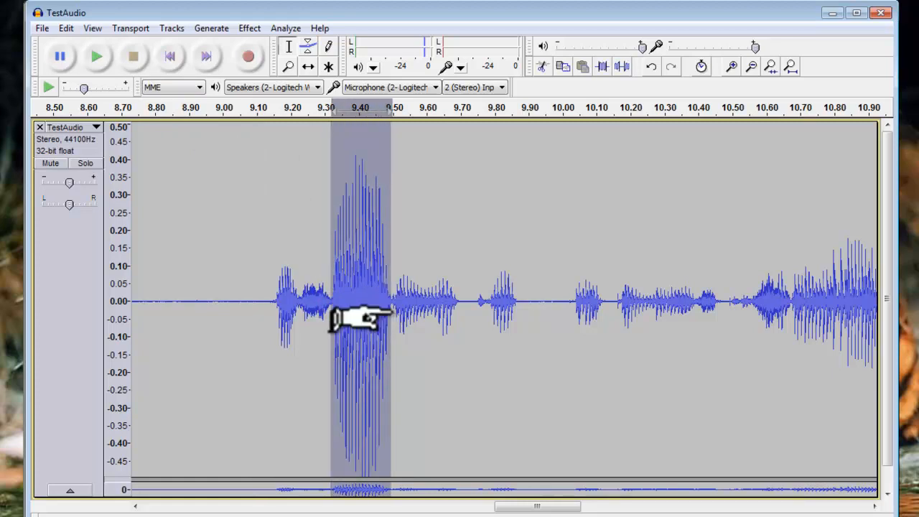
click(249, 28)
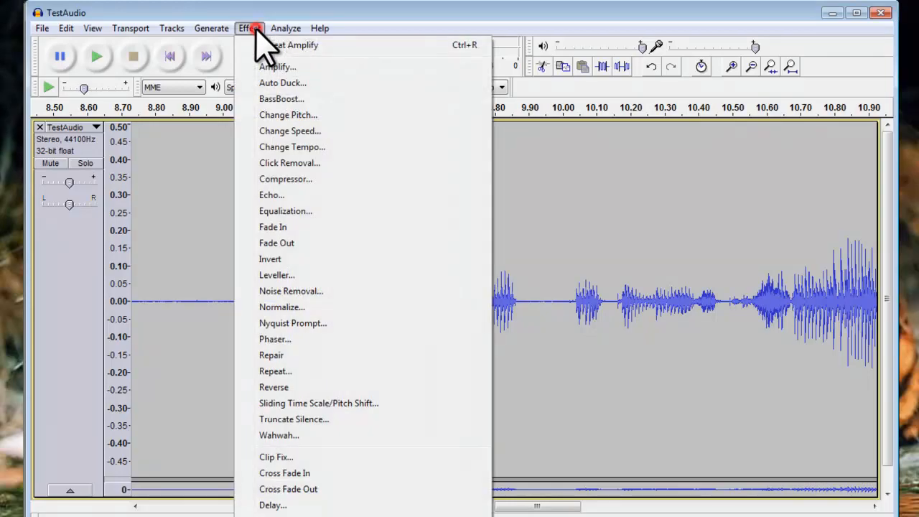
click(276, 66)
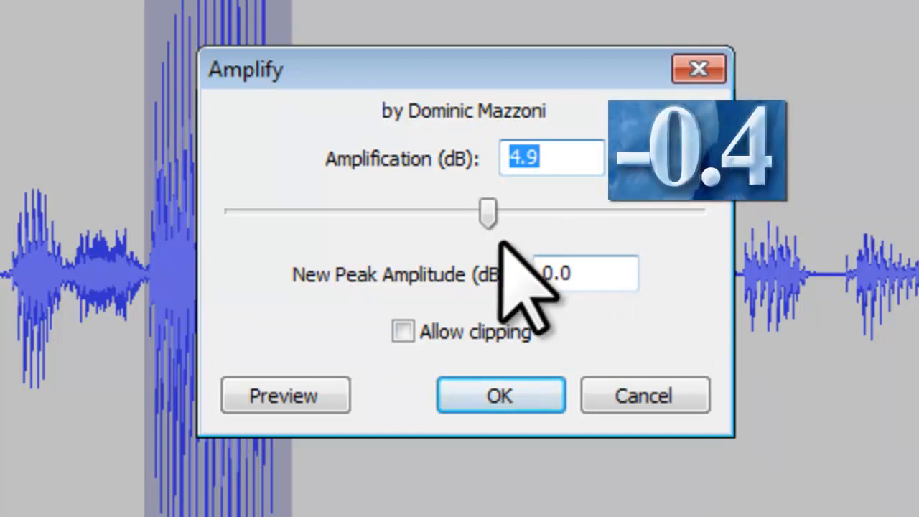
drag(488, 211, 460, 210)
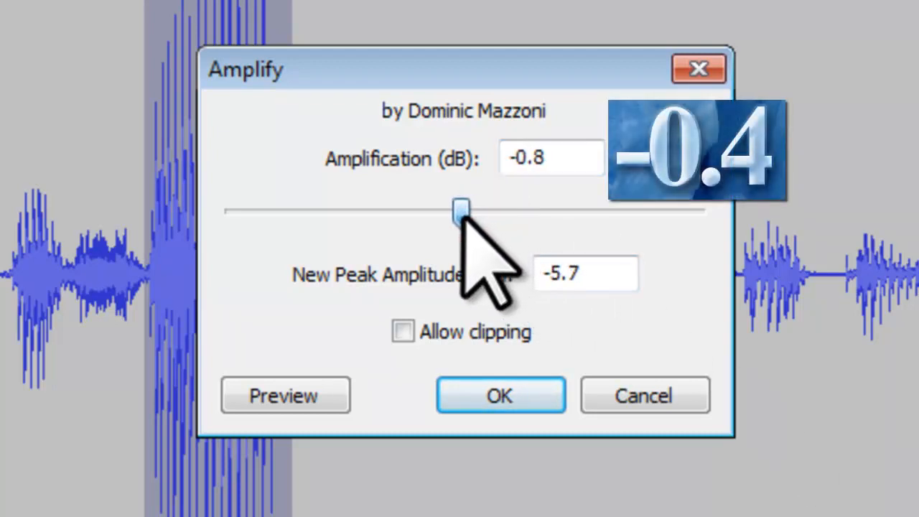
drag(460, 209, 463, 212)
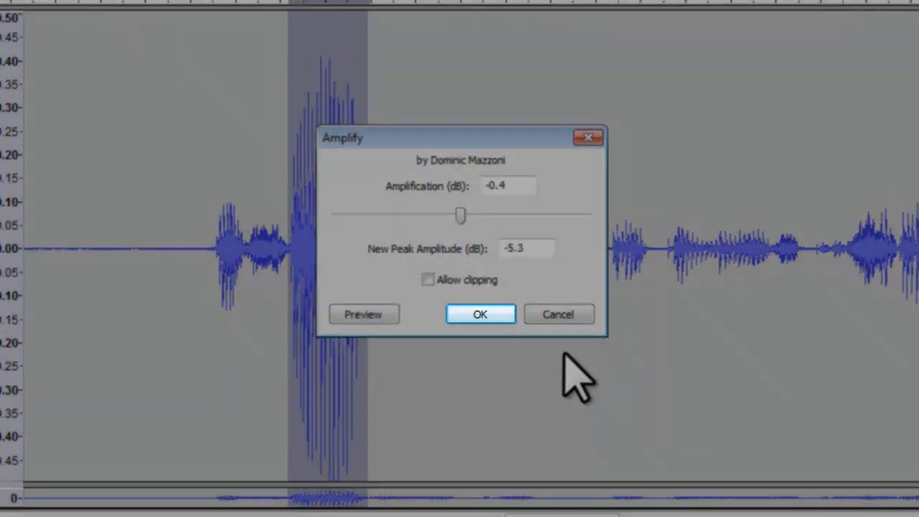
click(479, 314)
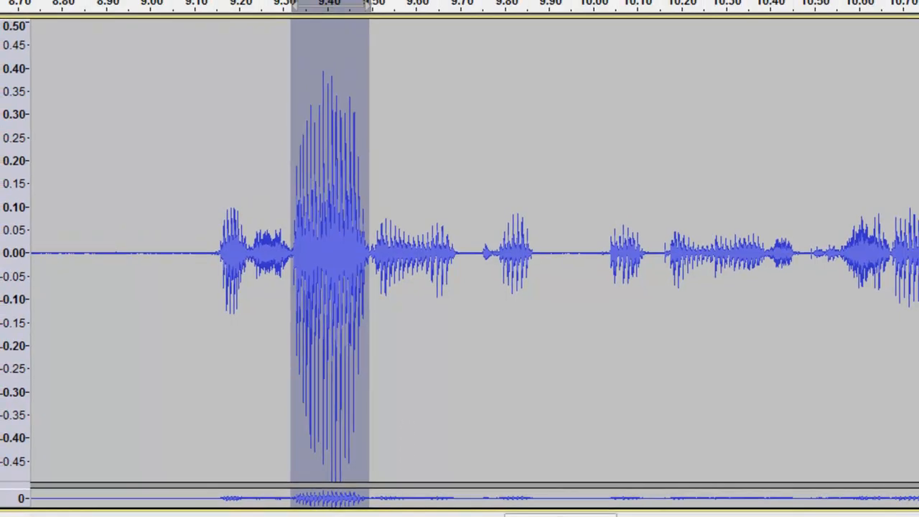
Step: Repeat the -0.4 dB Amplify on the spike four times with Ctrl+R
click(237, 15)
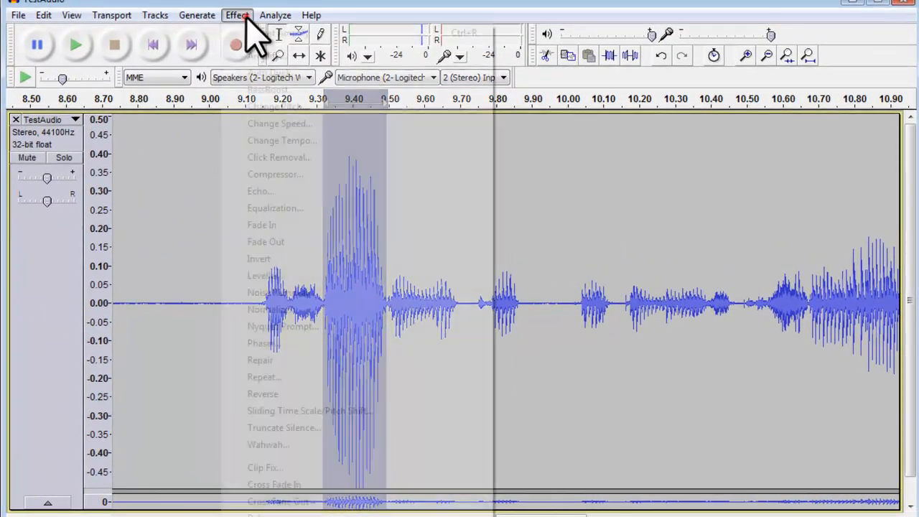
click(280, 33)
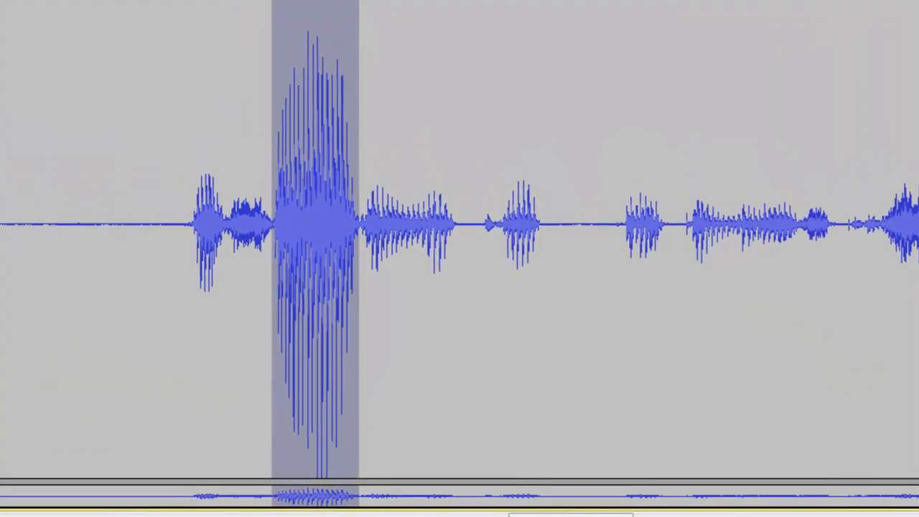
key(ctrl+r)
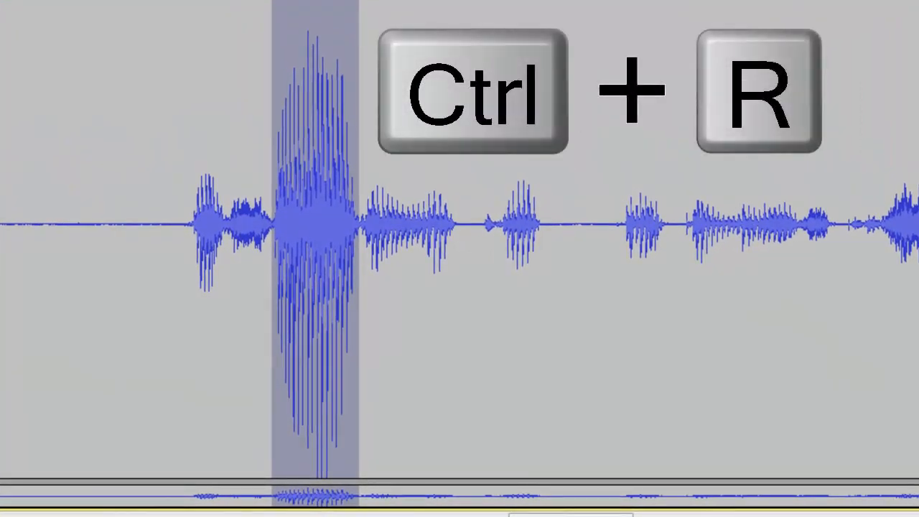
key(ctrl+r)
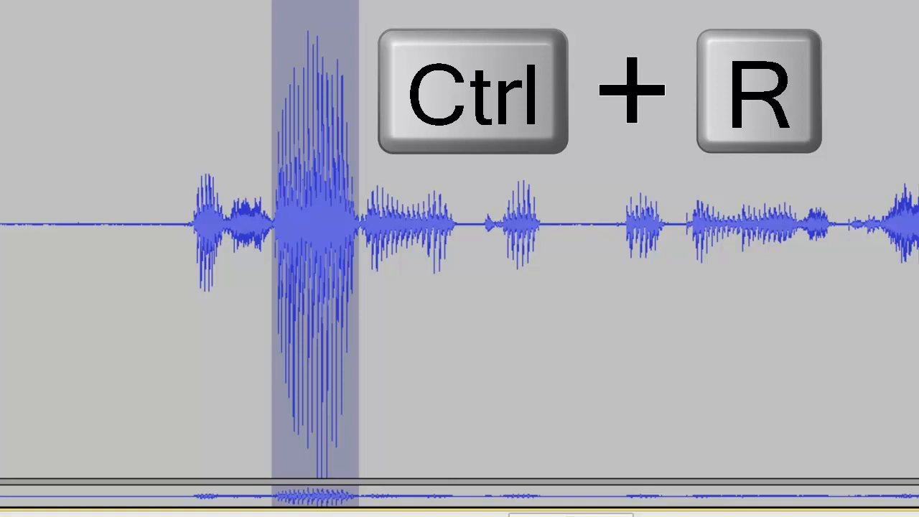
key(ctrl+r)
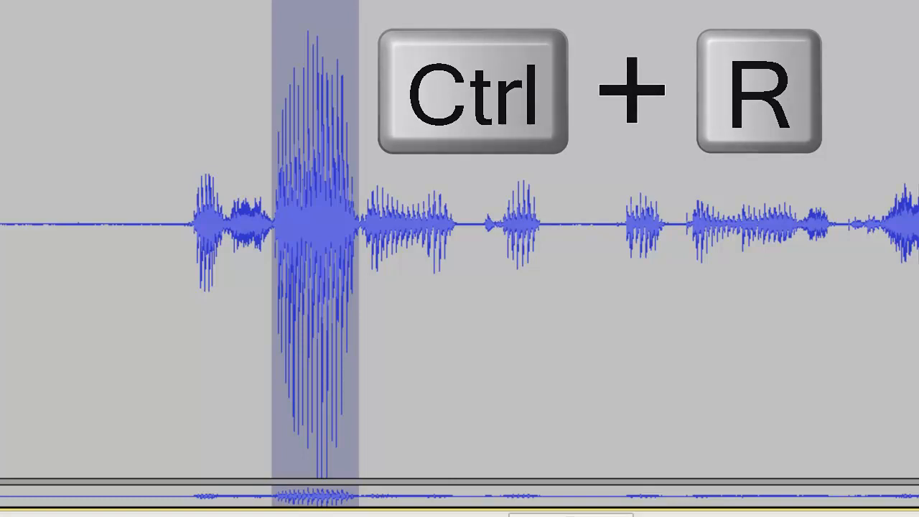
key(ctrl+r)
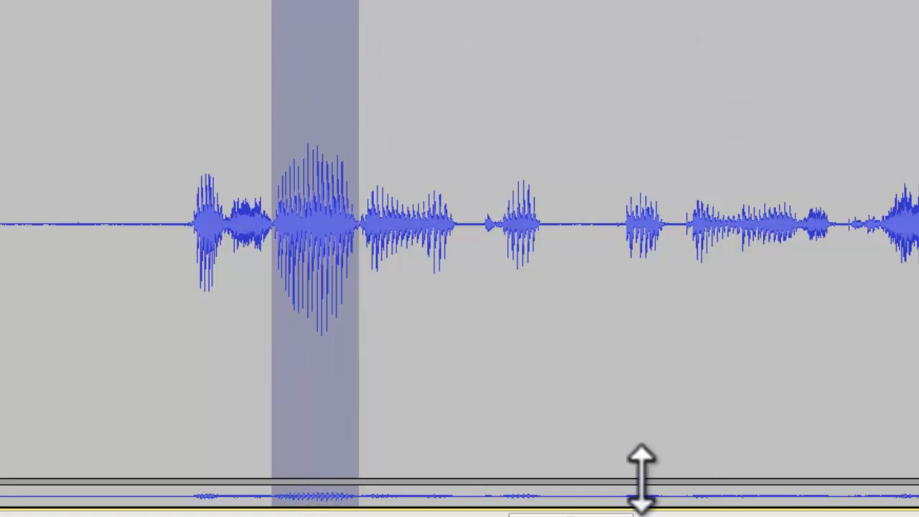
mouse_move(162, 323)
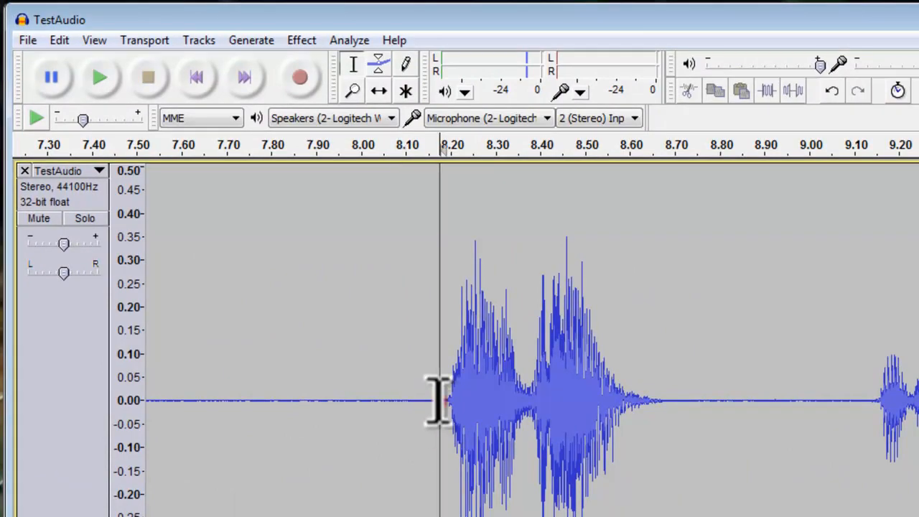
Step: Cut the cough at 8.2–8.7 s, then select the burst around 1.45–2.08 s
drag(444, 400, 665, 401)
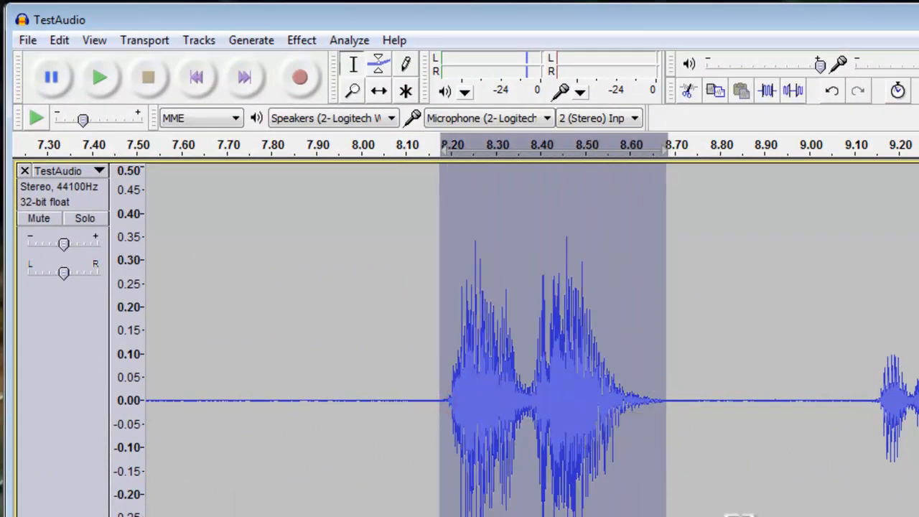
mouse_move(740, 427)
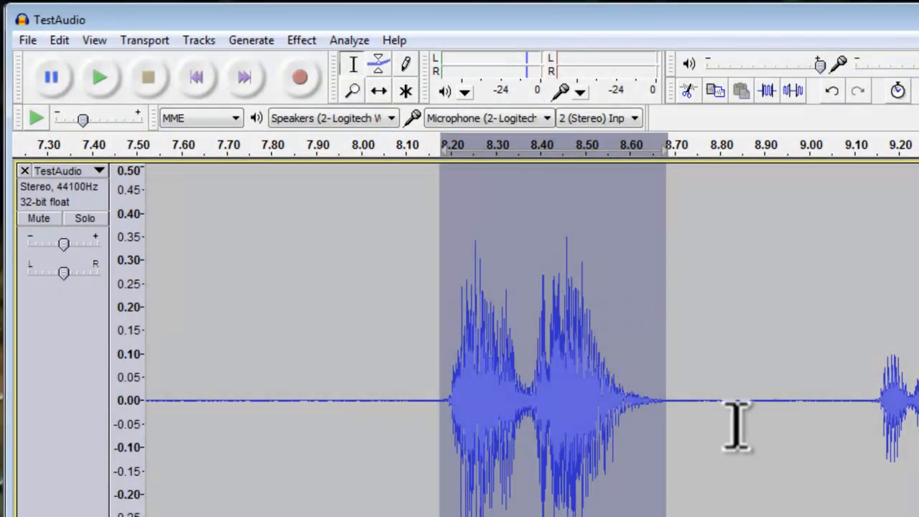
click(687, 90)
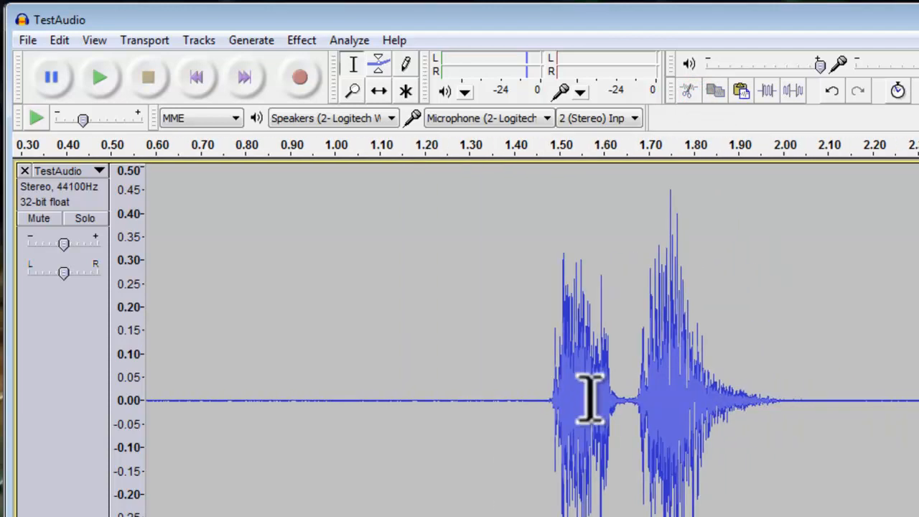
drag(589, 402, 805, 434)
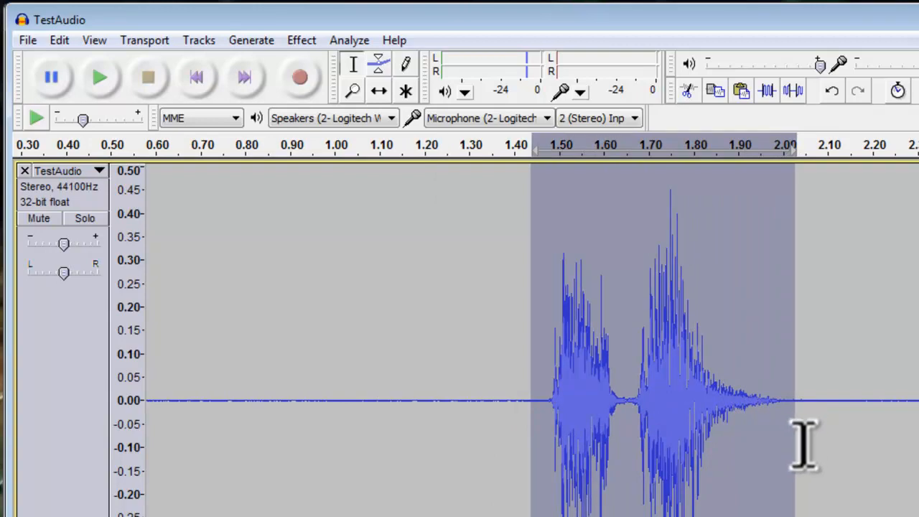
mouse_move(812, 137)
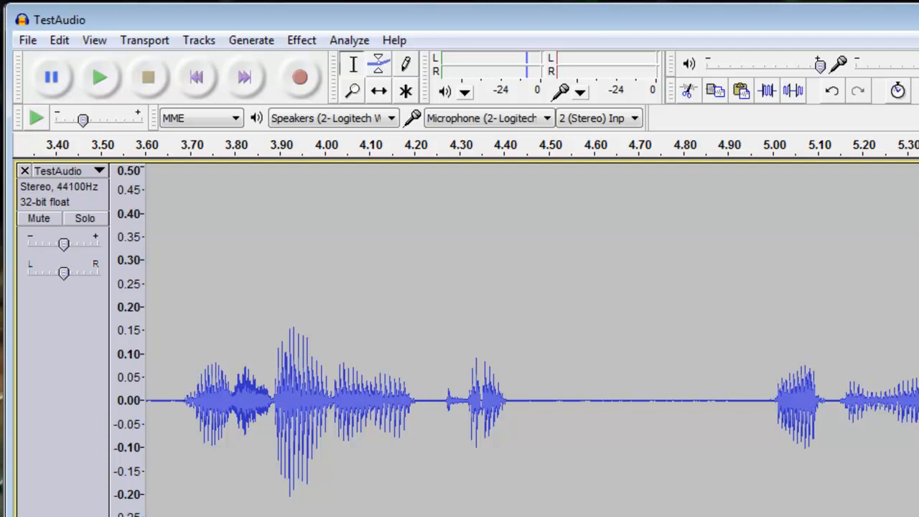
mouse_move(493, 302)
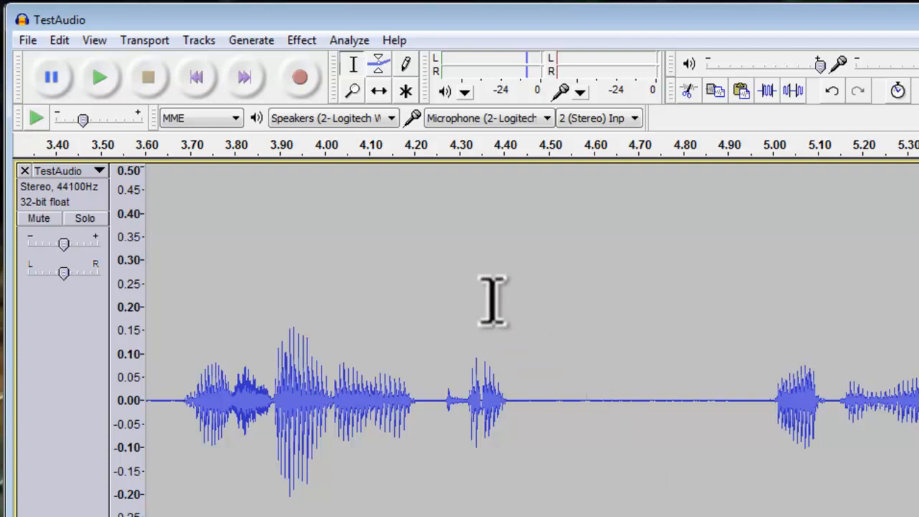
Step: Save the edited recording as the Audacity project TestAudio.aup
click(27, 40)
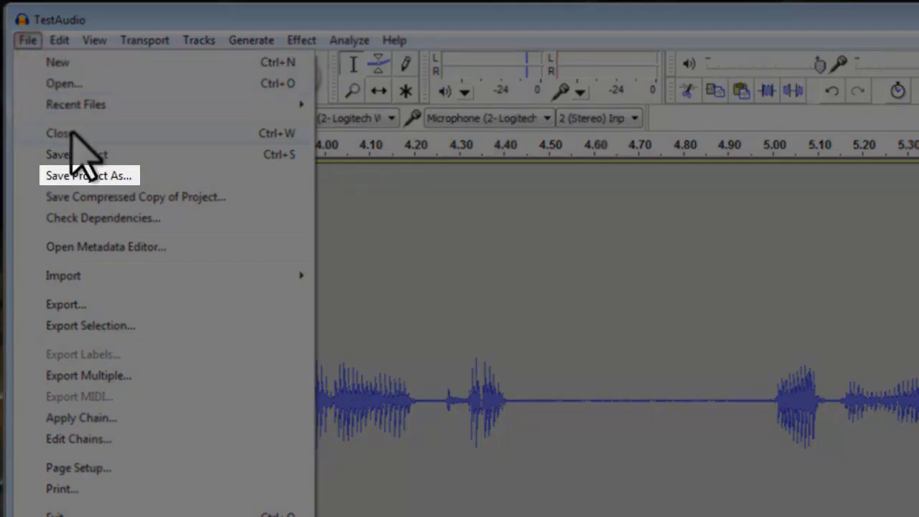
click(89, 176)
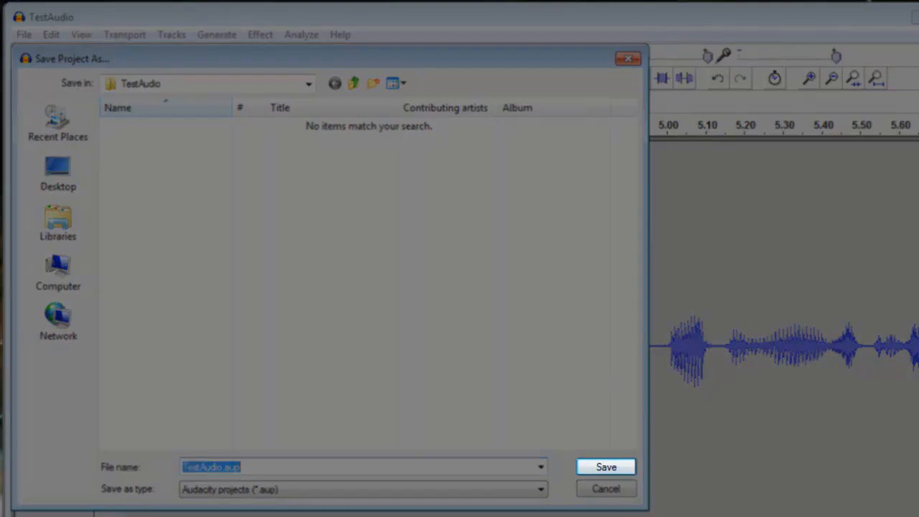
click(605, 467)
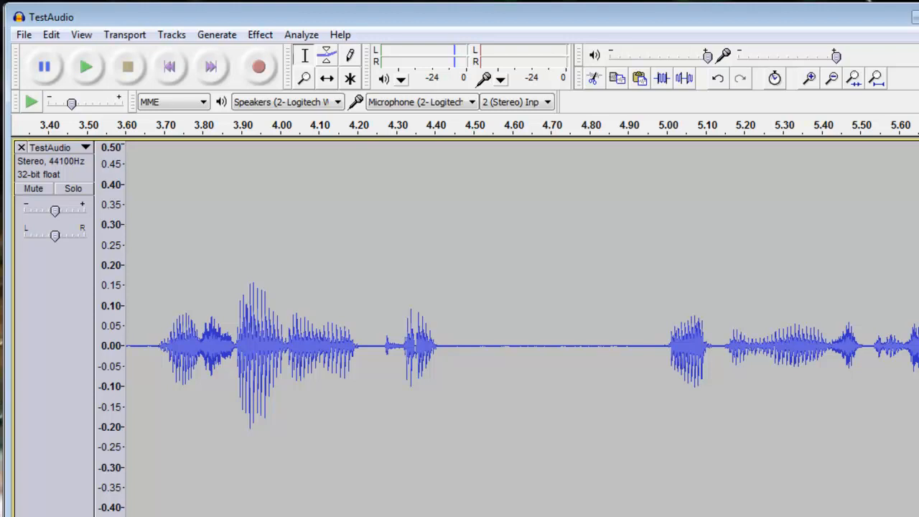
mouse_move(298, 399)
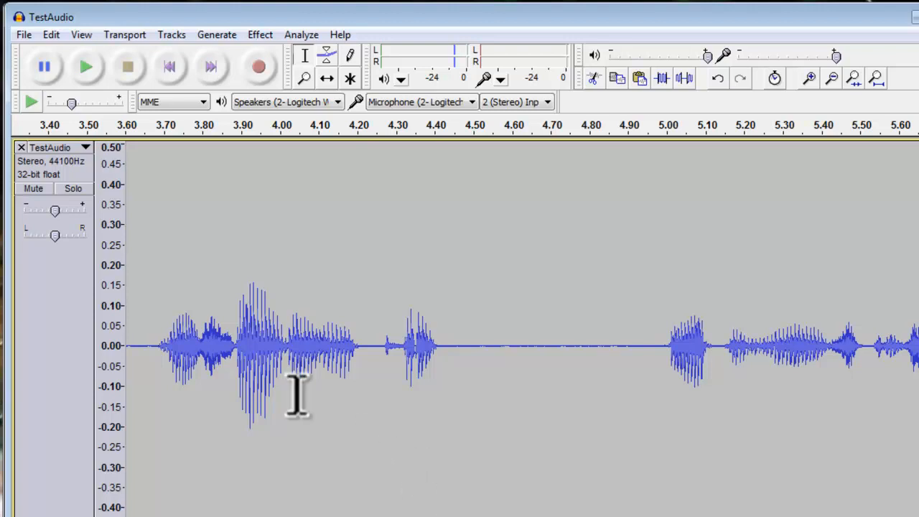
Step: Export TestAudio as MP3 into the TestAudio folder, accepting empty metadata
click(24, 34)
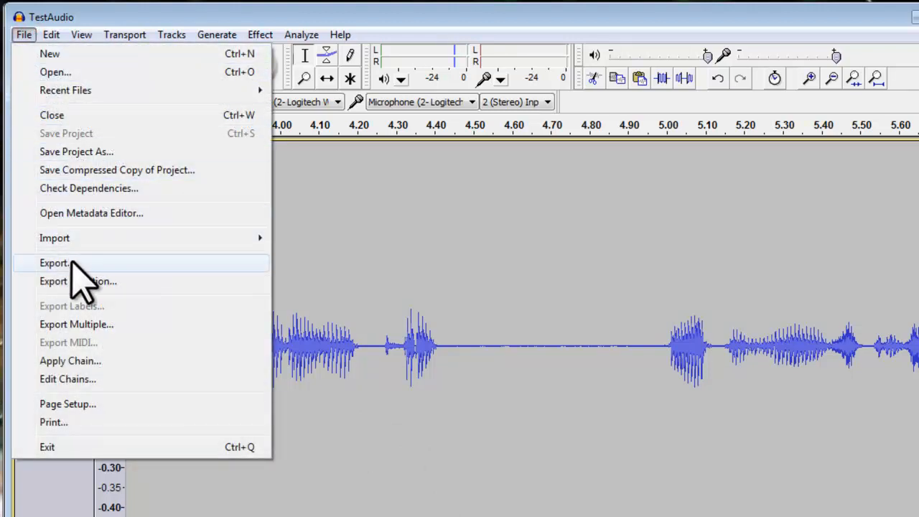
click(54, 263)
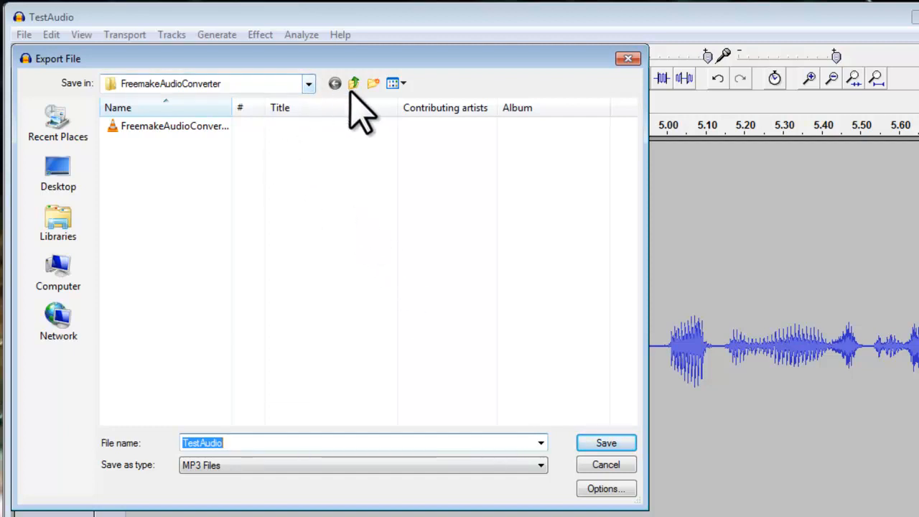
click(309, 83)
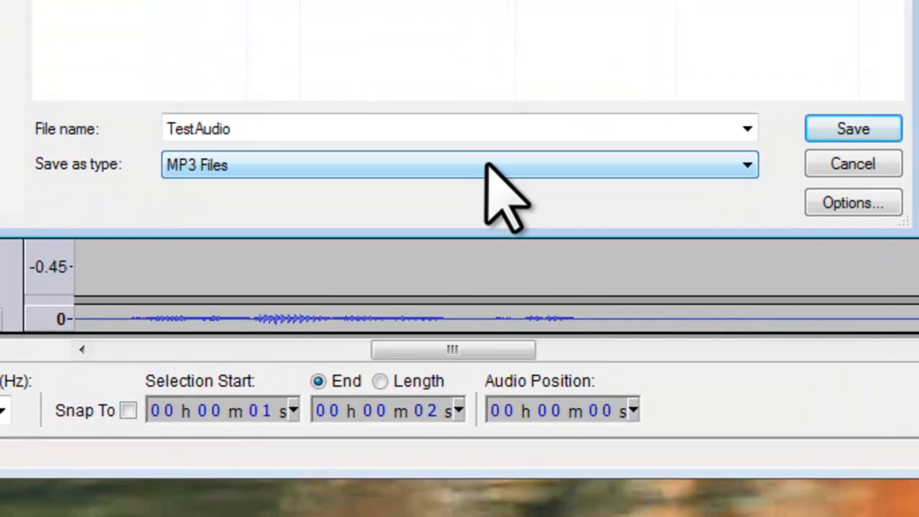
click(458, 164)
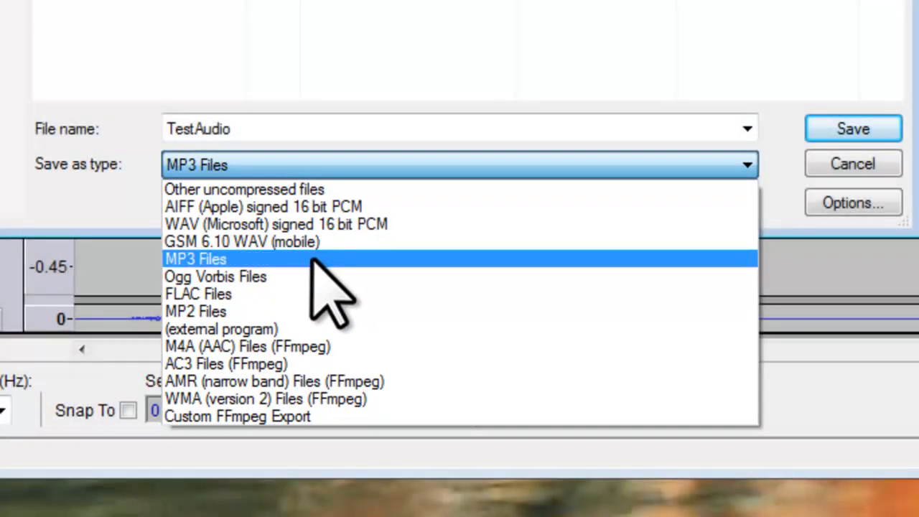
click(195, 259)
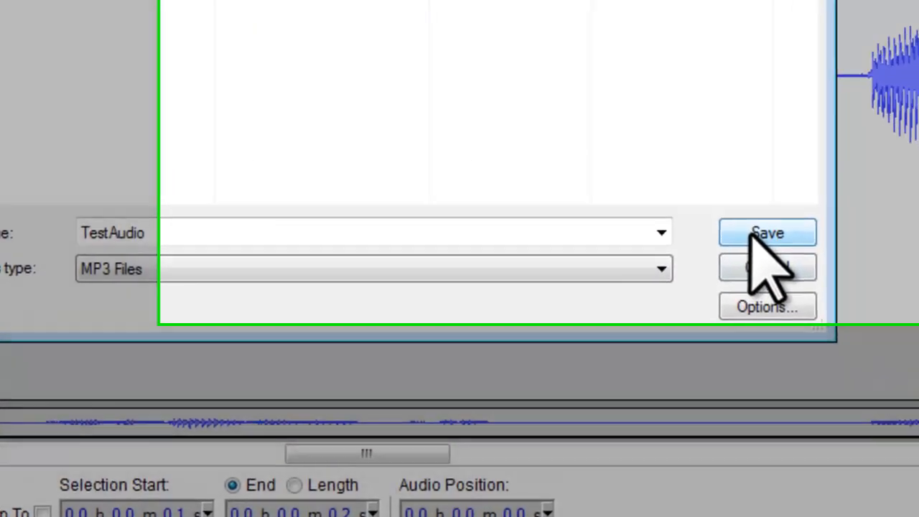
click(768, 233)
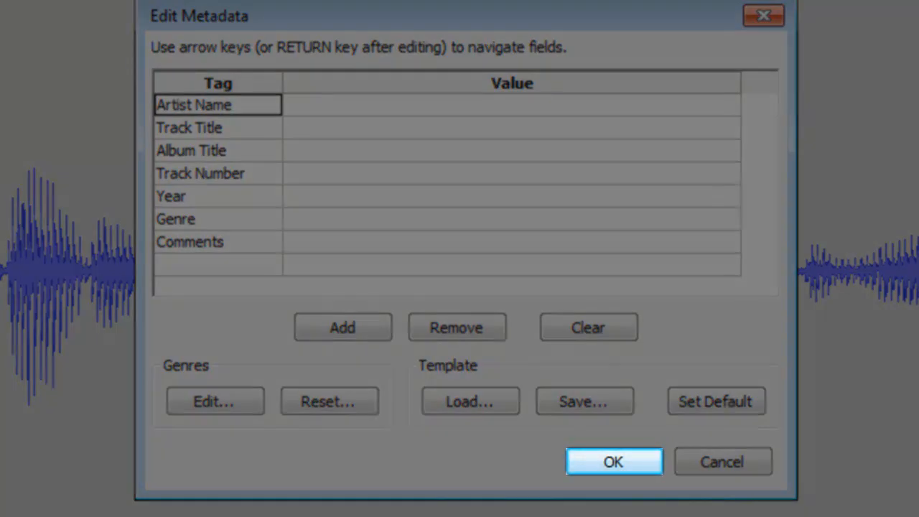
click(612, 461)
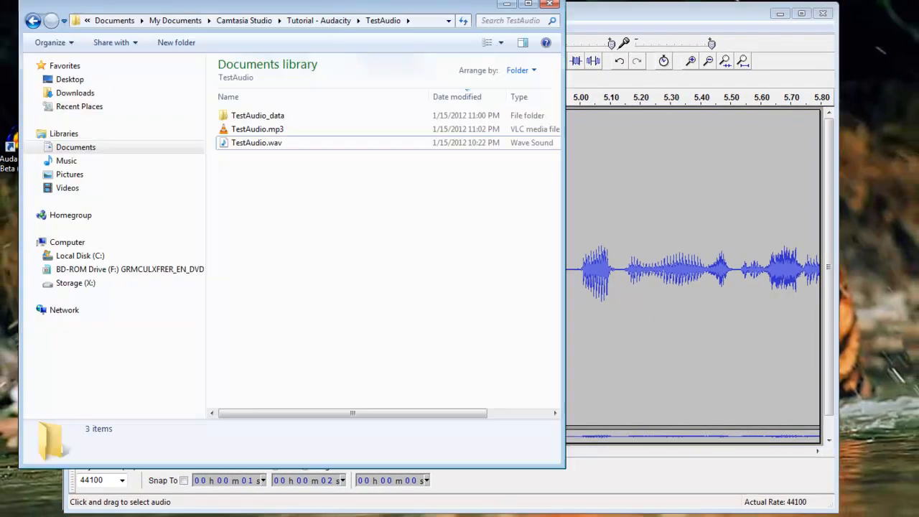
Step: Select TestAudio.mp3 in Explorer to confirm the 17-second exported file
click(257, 142)
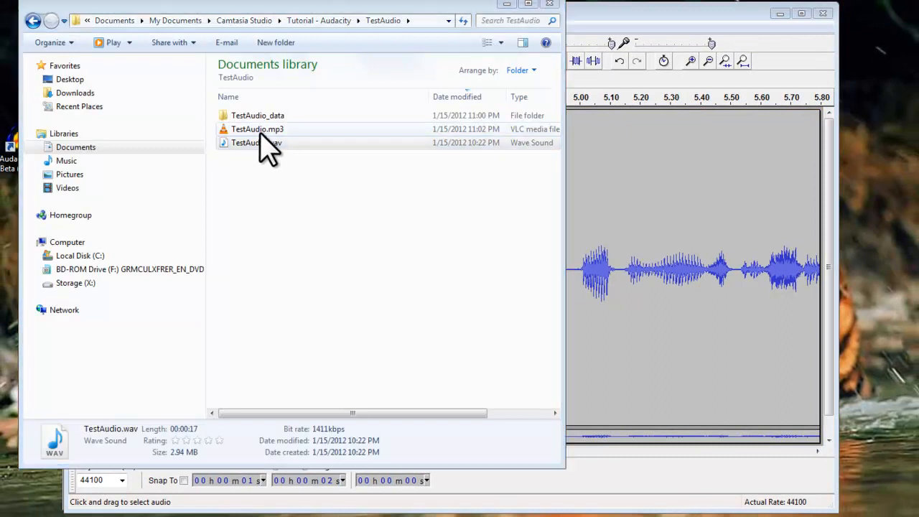
click(257, 128)
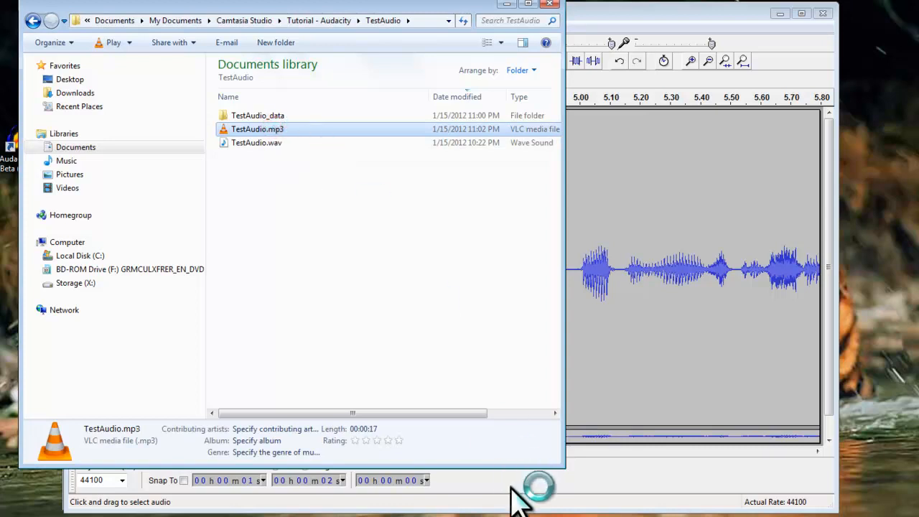